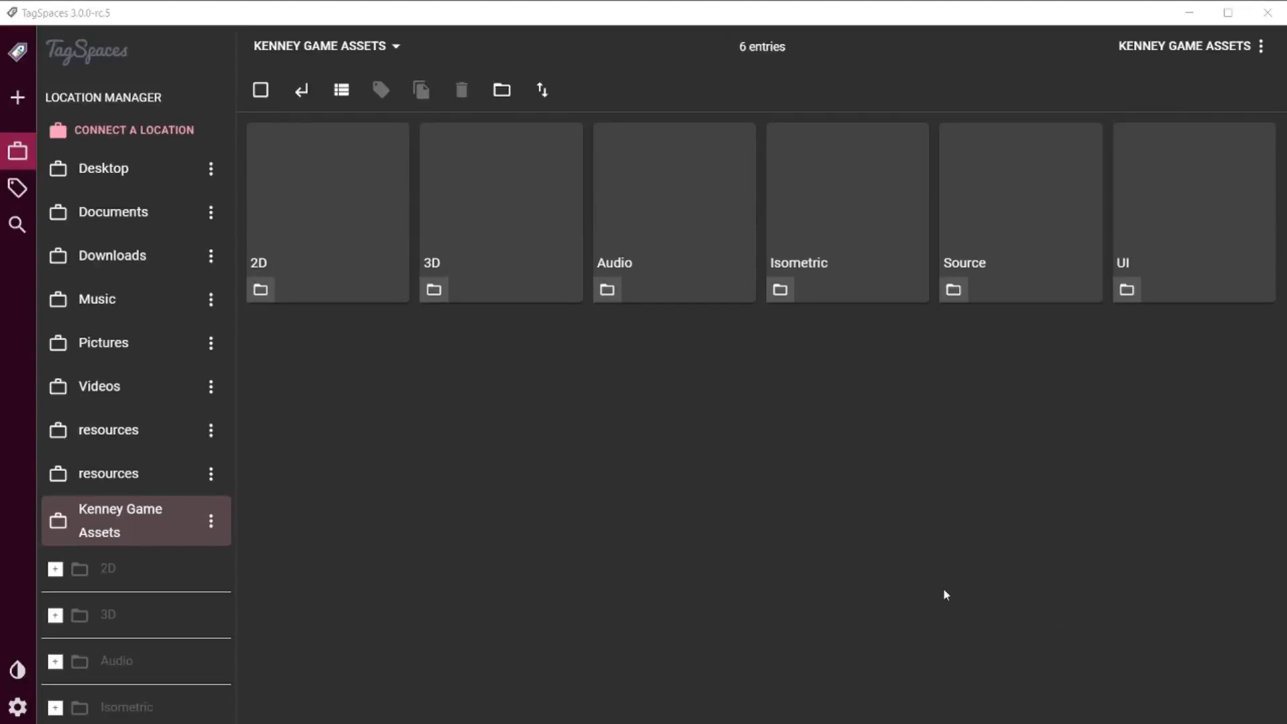
pyautogui.moveTo(901, 593)
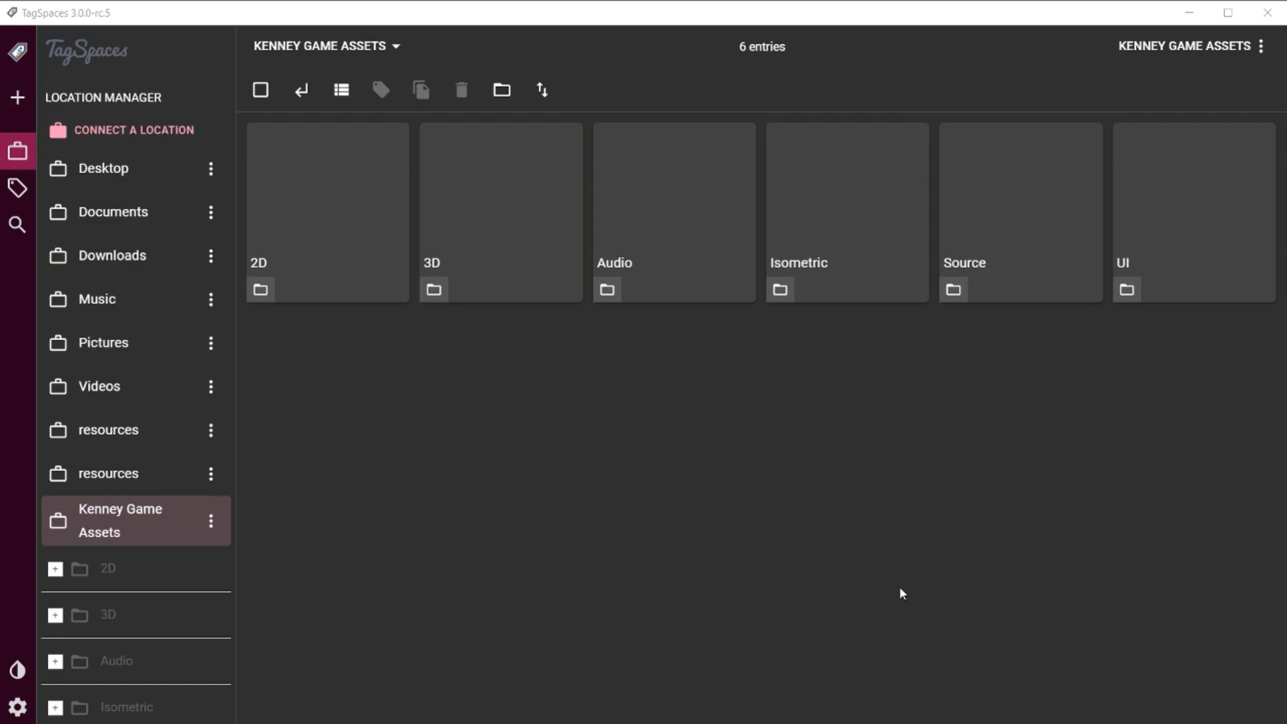
pyautogui.moveTo(802, 573)
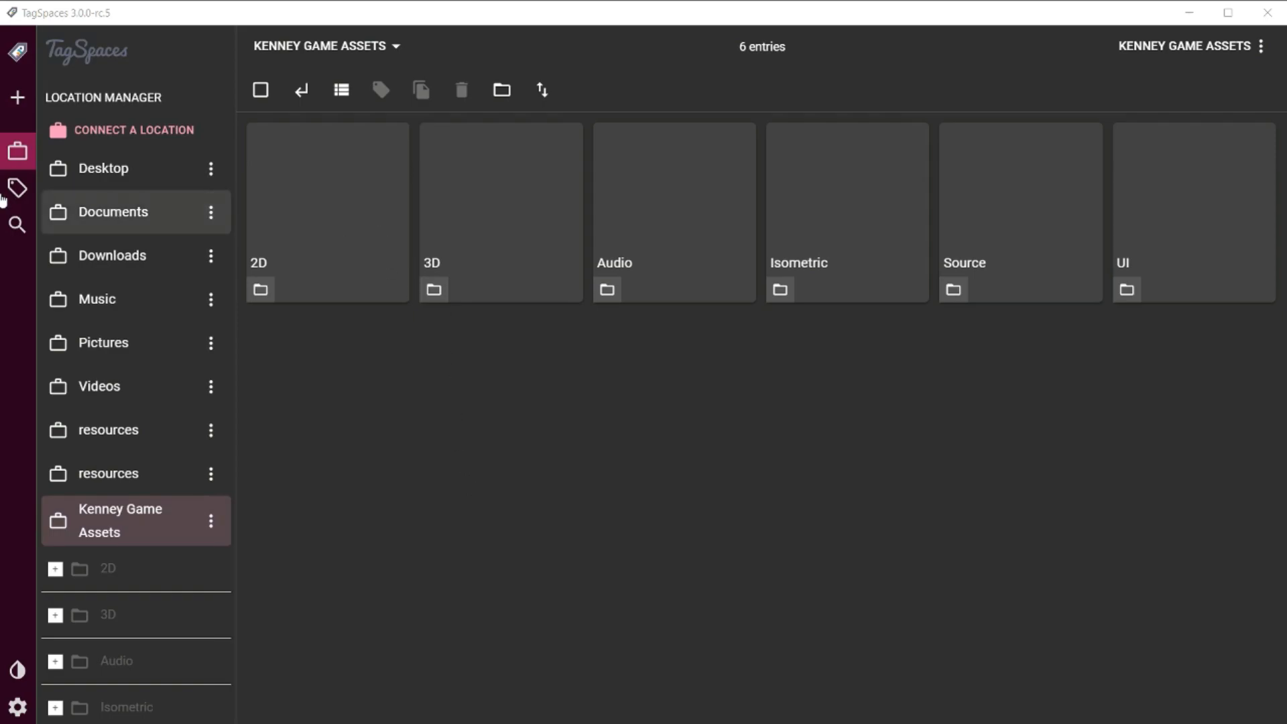
# Switch the sidebar to the tag library showing Ratings, Graphics and Some new game groups.
pyautogui.click(17, 188)
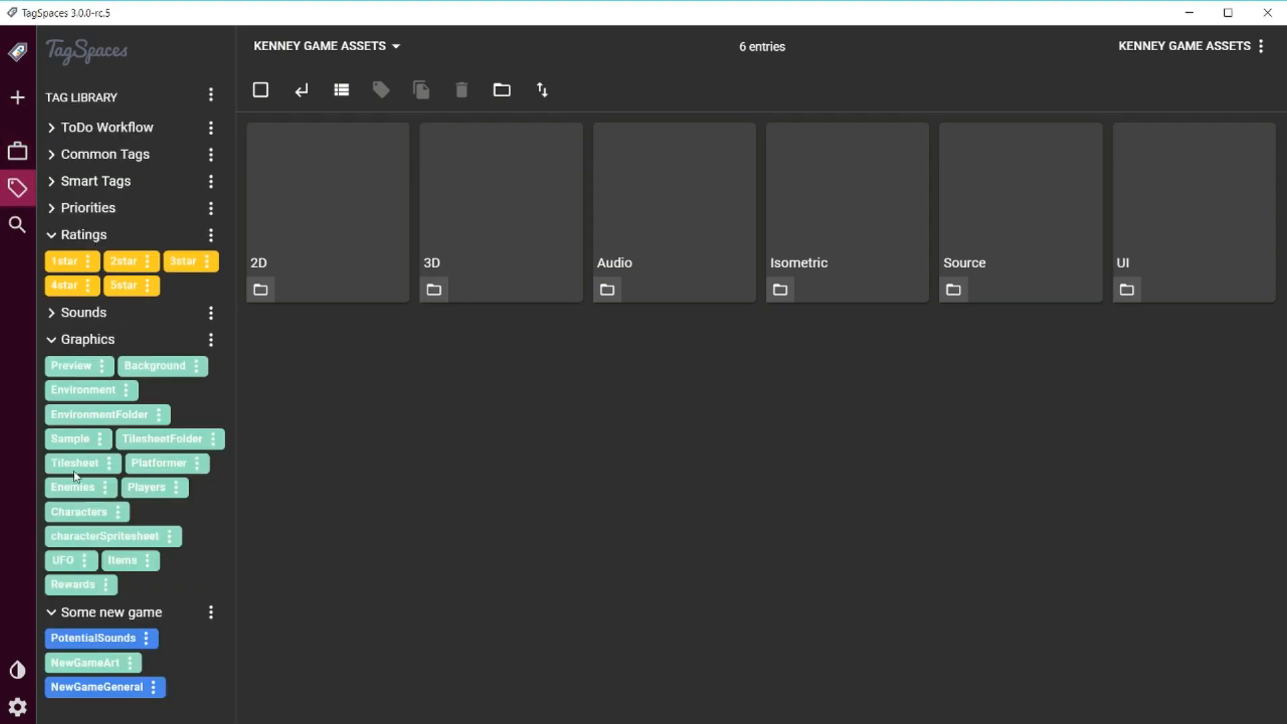
pyautogui.moveTo(335, 367)
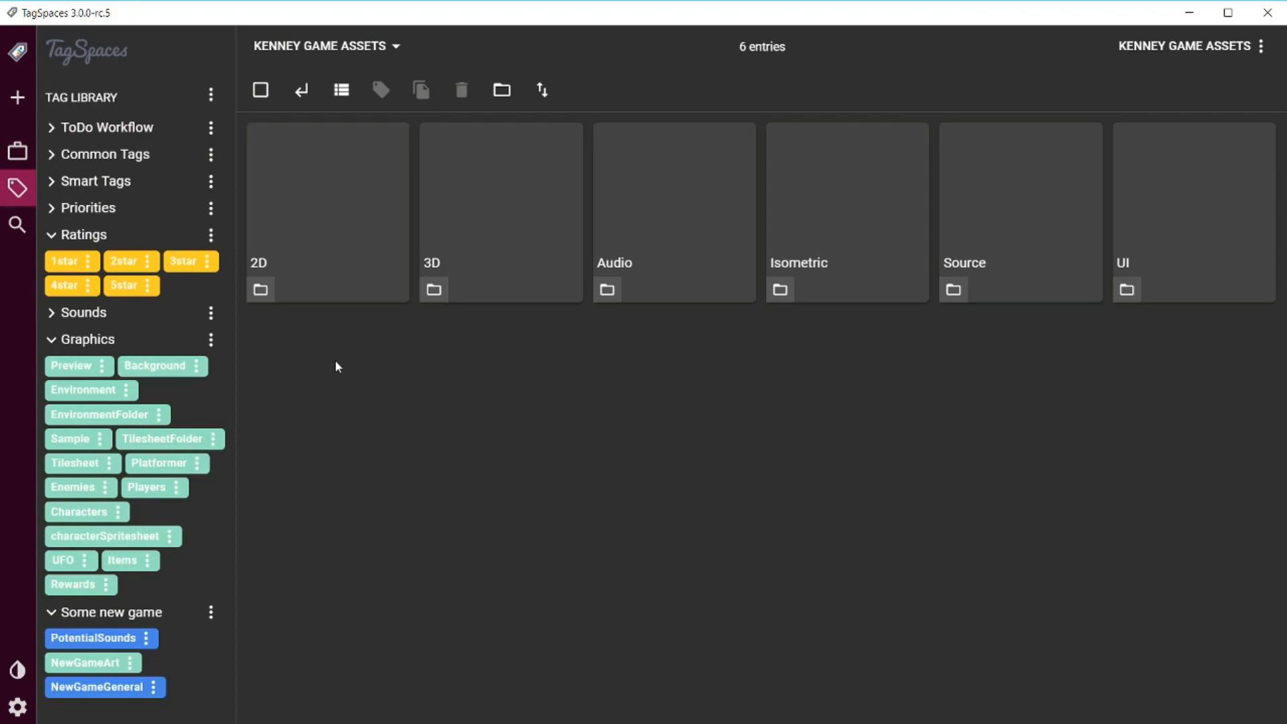
pyautogui.moveTo(374, 277)
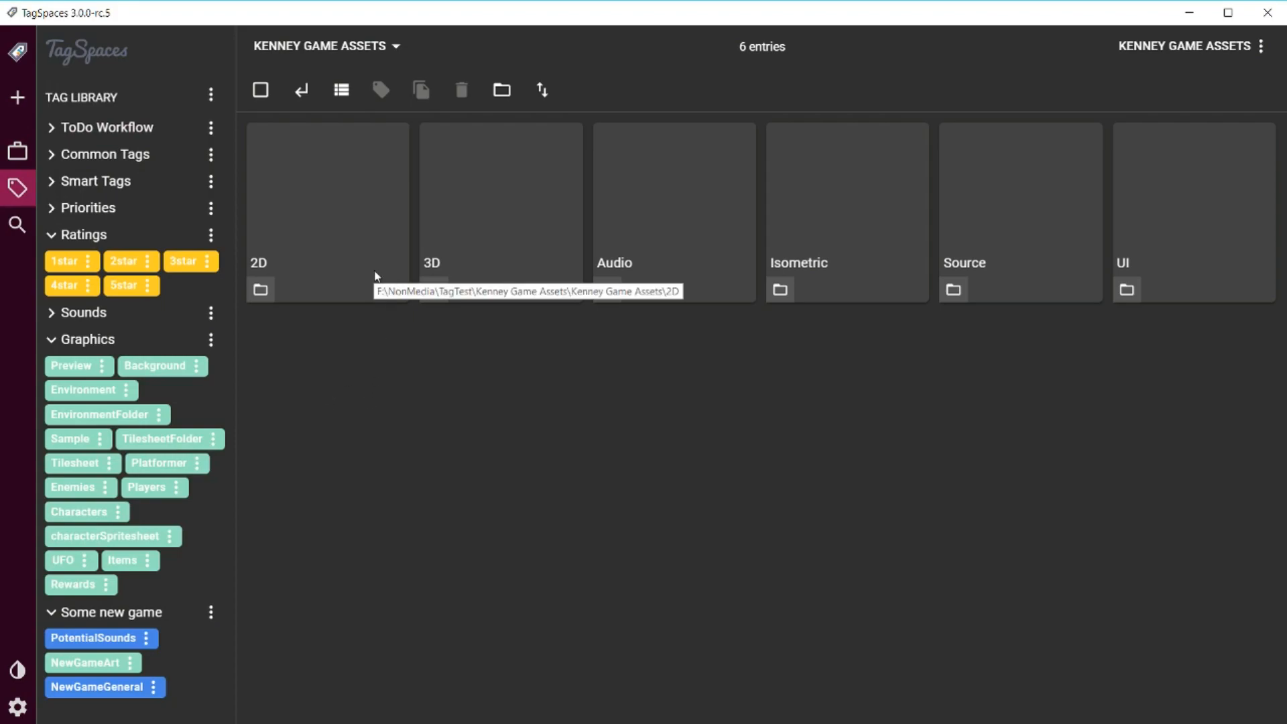
pyautogui.moveTo(583, 419)
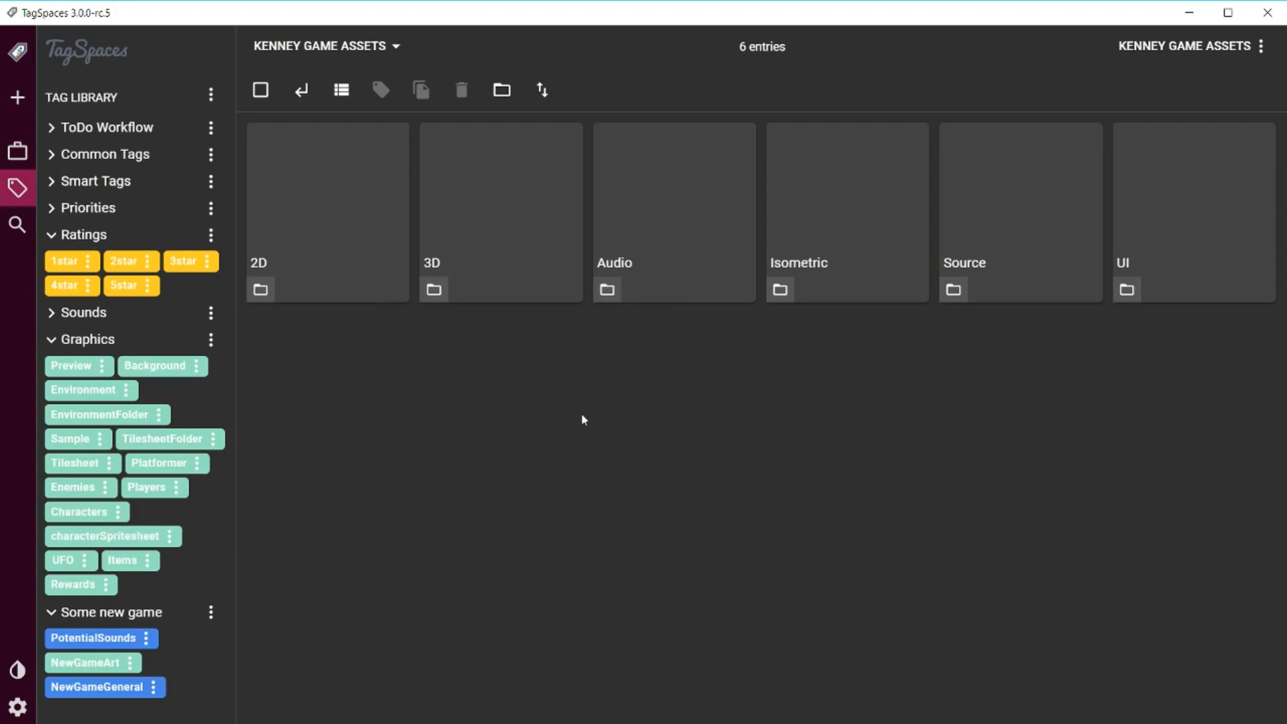
pyautogui.moveTo(653, 448)
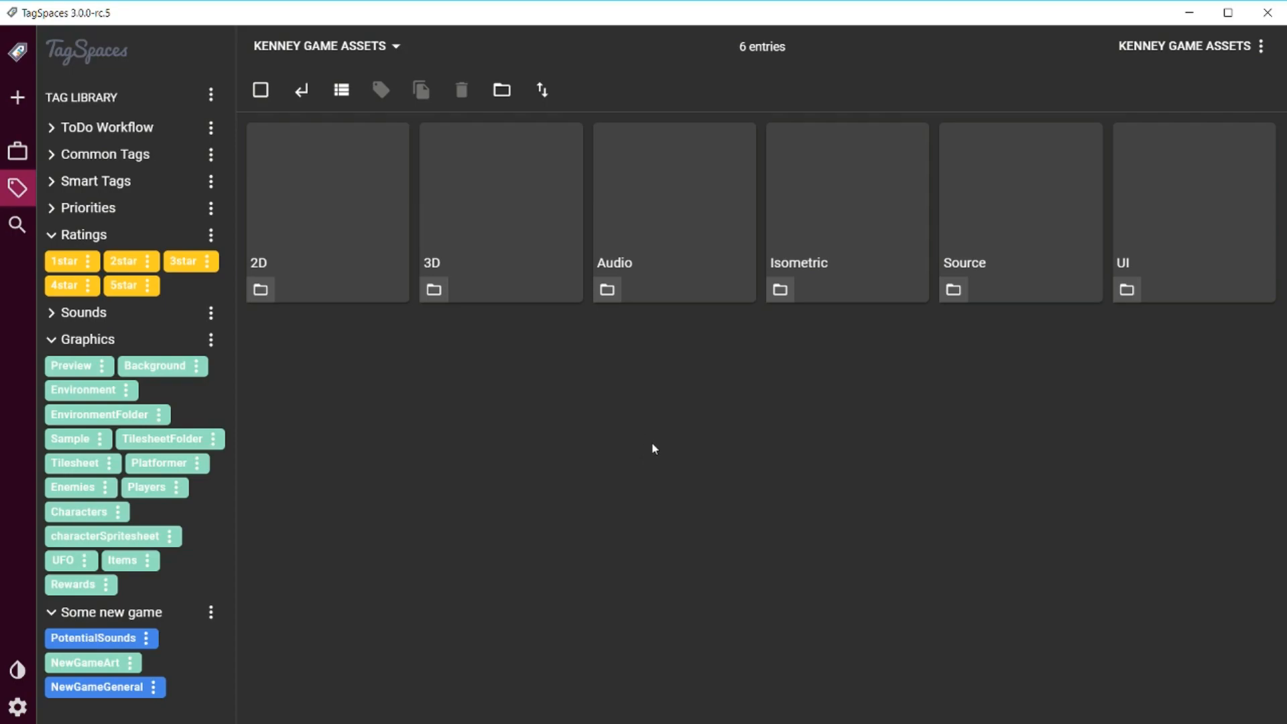
pyautogui.moveTo(671, 449)
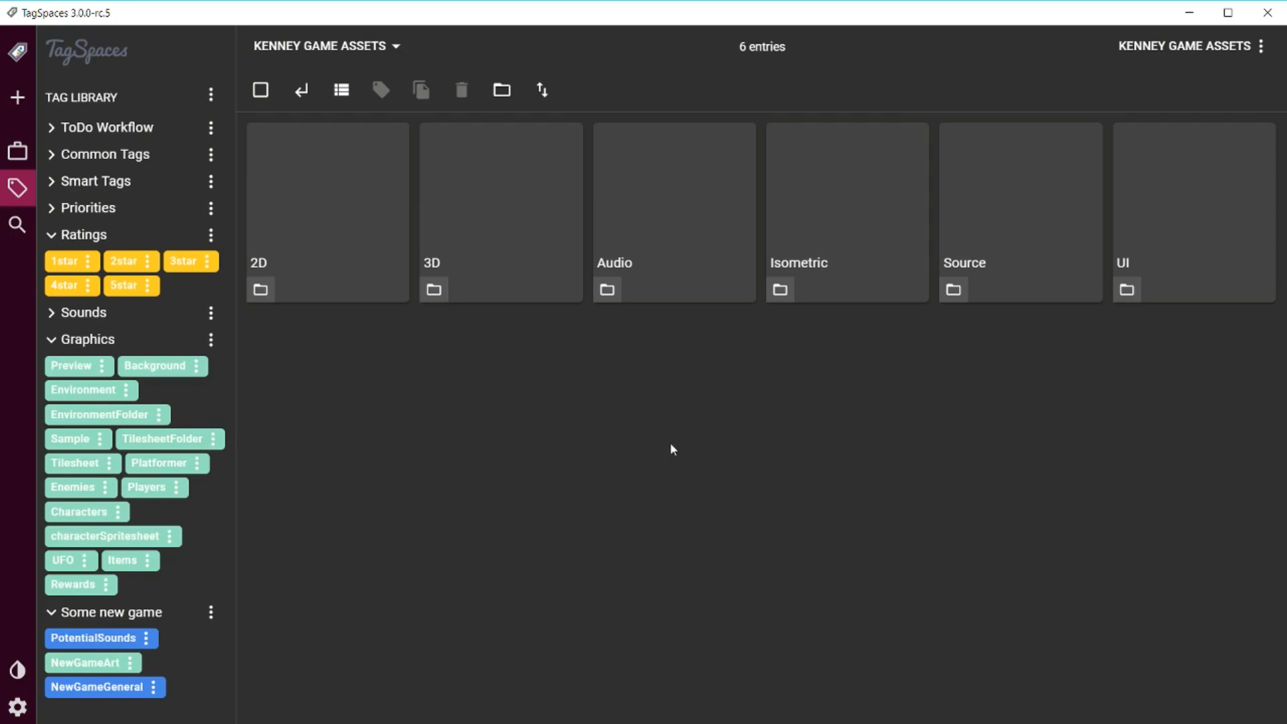
pyautogui.moveTo(543, 491)
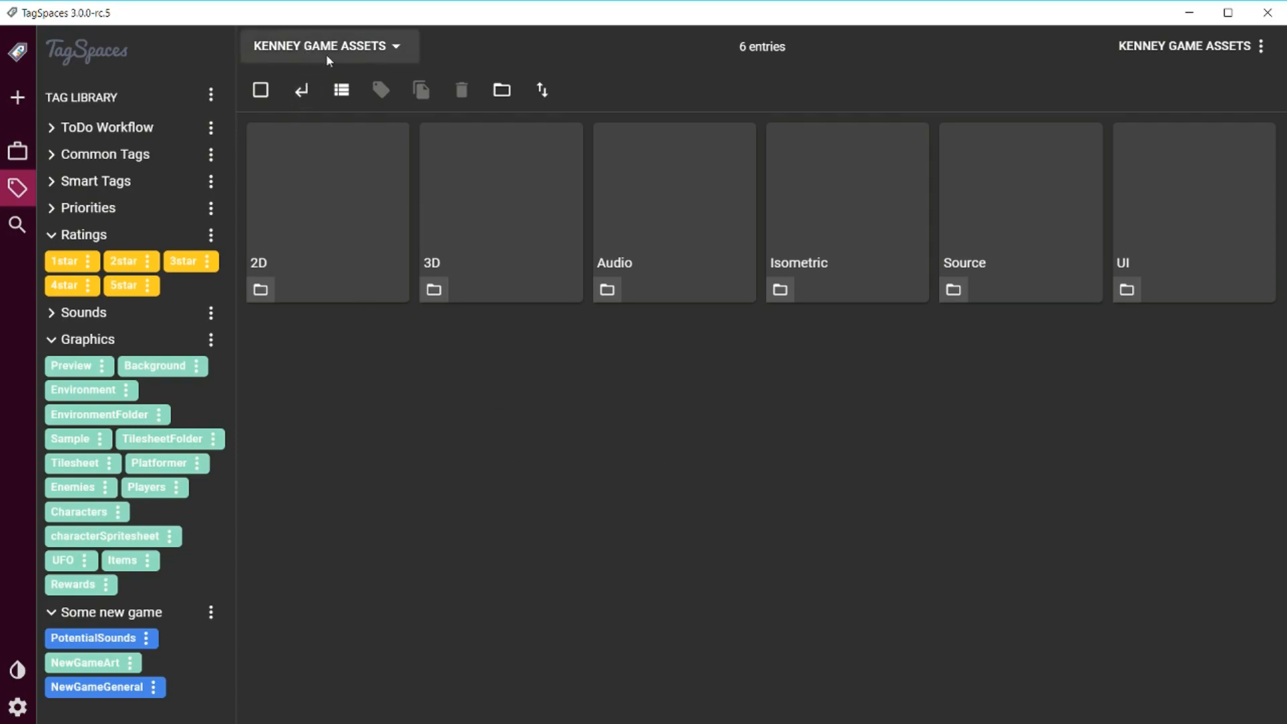
pyautogui.moveTo(333, 228)
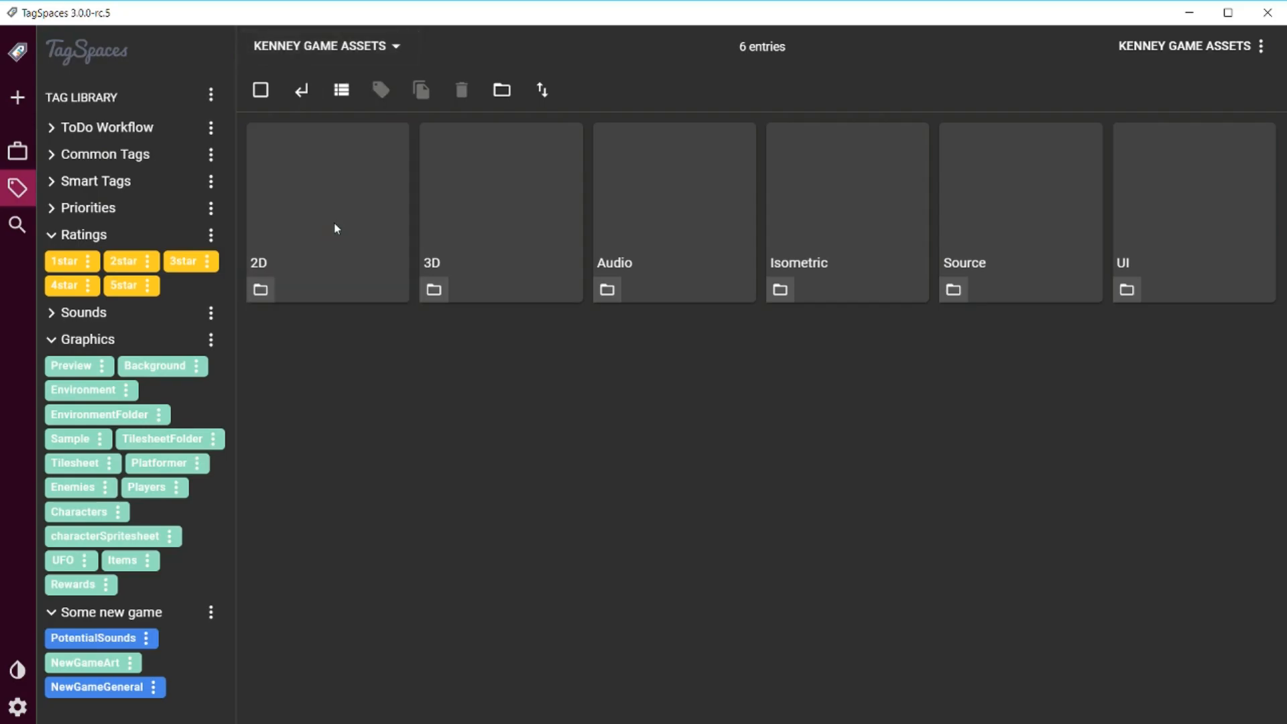
# Open the 2D folder and browse its 59 asset packs from Abstract Platformer onward.
pyautogui.doubleClick(326, 211)
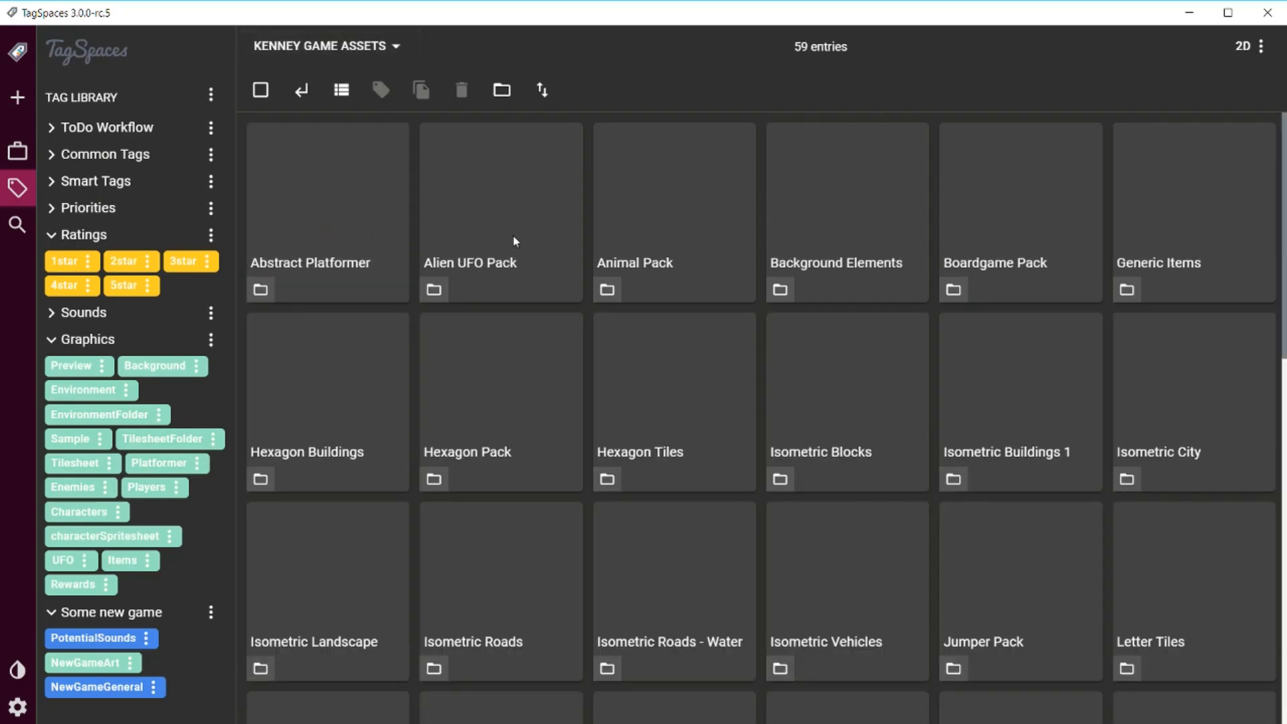
pyautogui.scroll(-3)
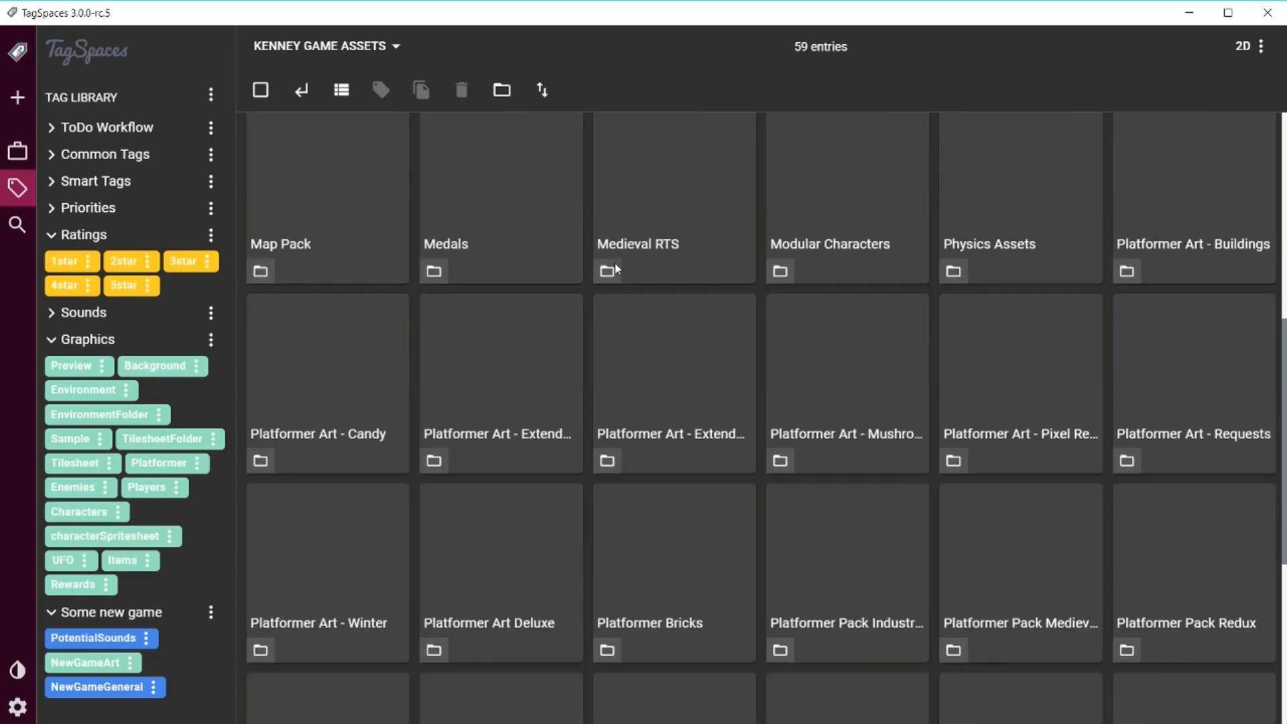
pyautogui.scroll(-3)
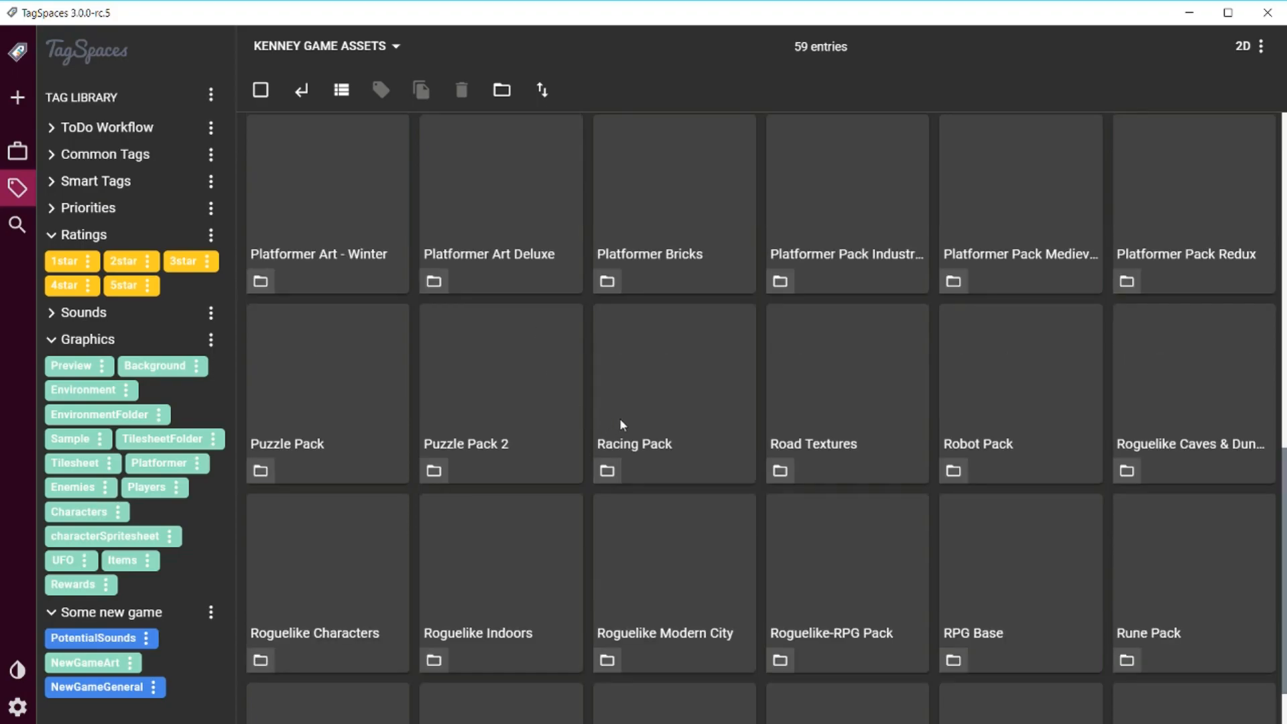
pyautogui.scroll(-3)
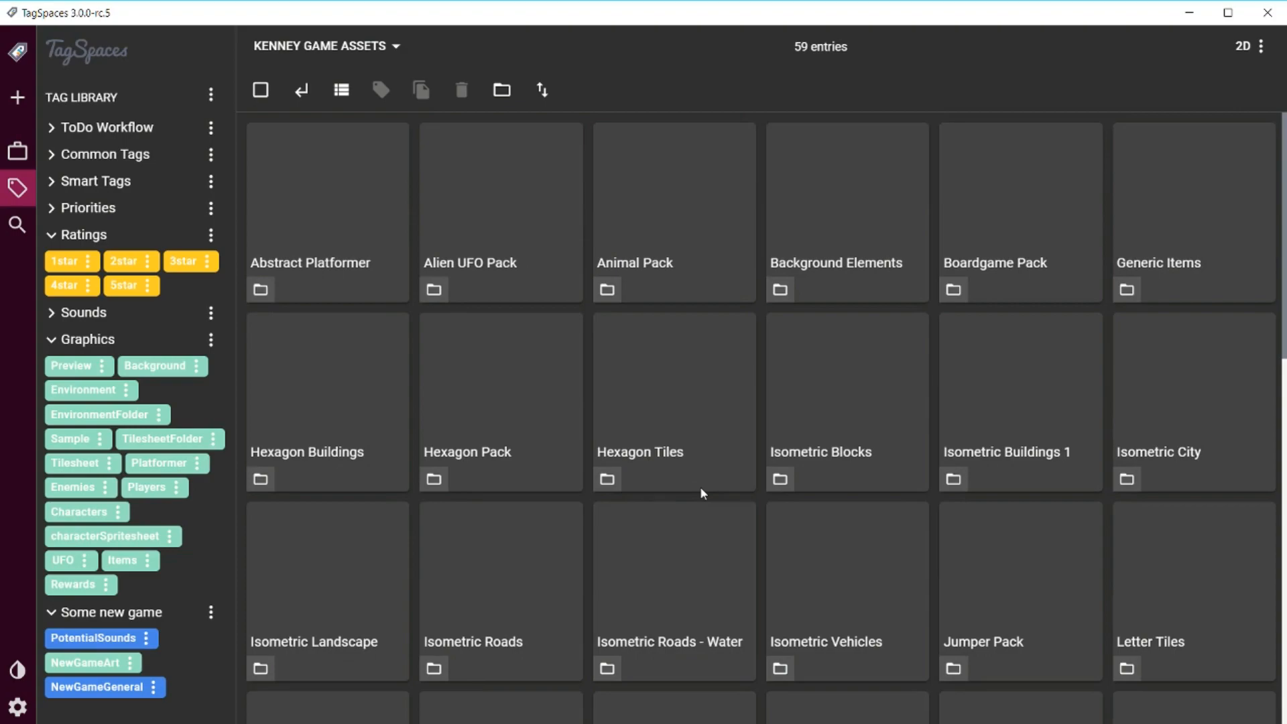
pyautogui.moveTo(520, 228)
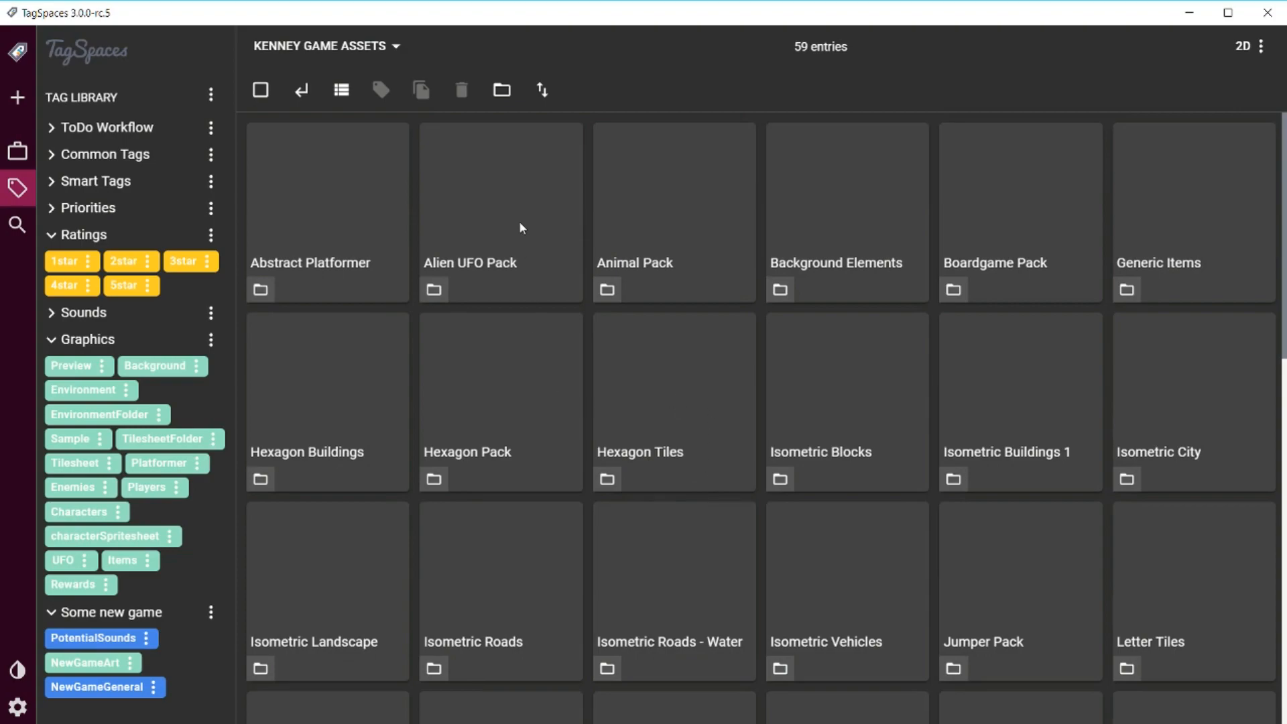
# Open the Alien UFO Pack to its eight entries including Preview and Sample images.
pyautogui.doubleClick(500, 210)
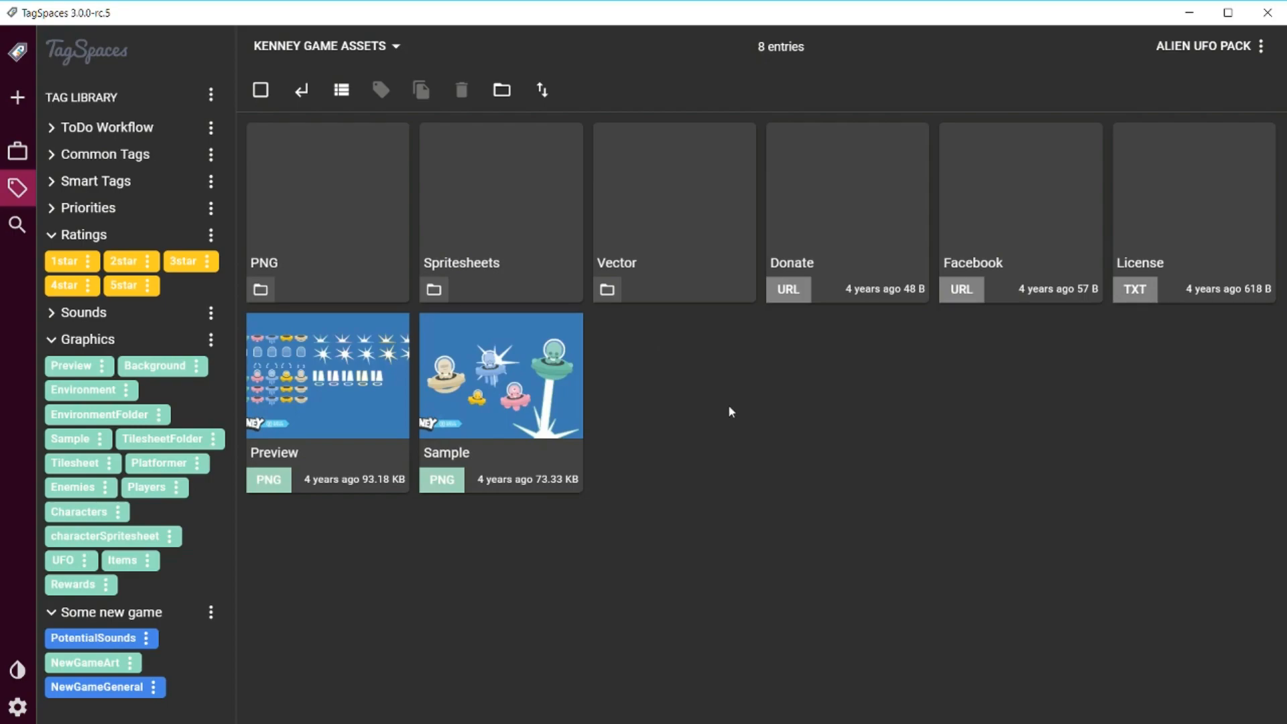
pyautogui.moveTo(787, 494)
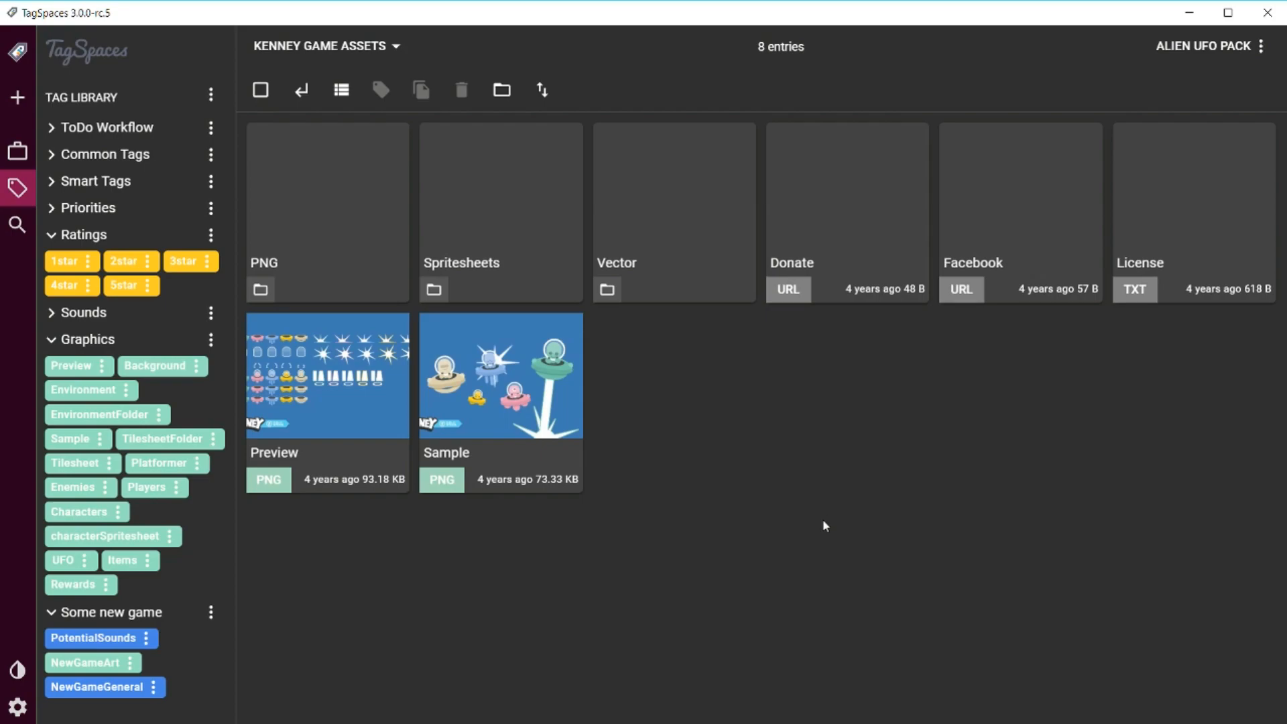
pyautogui.moveTo(839, 509)
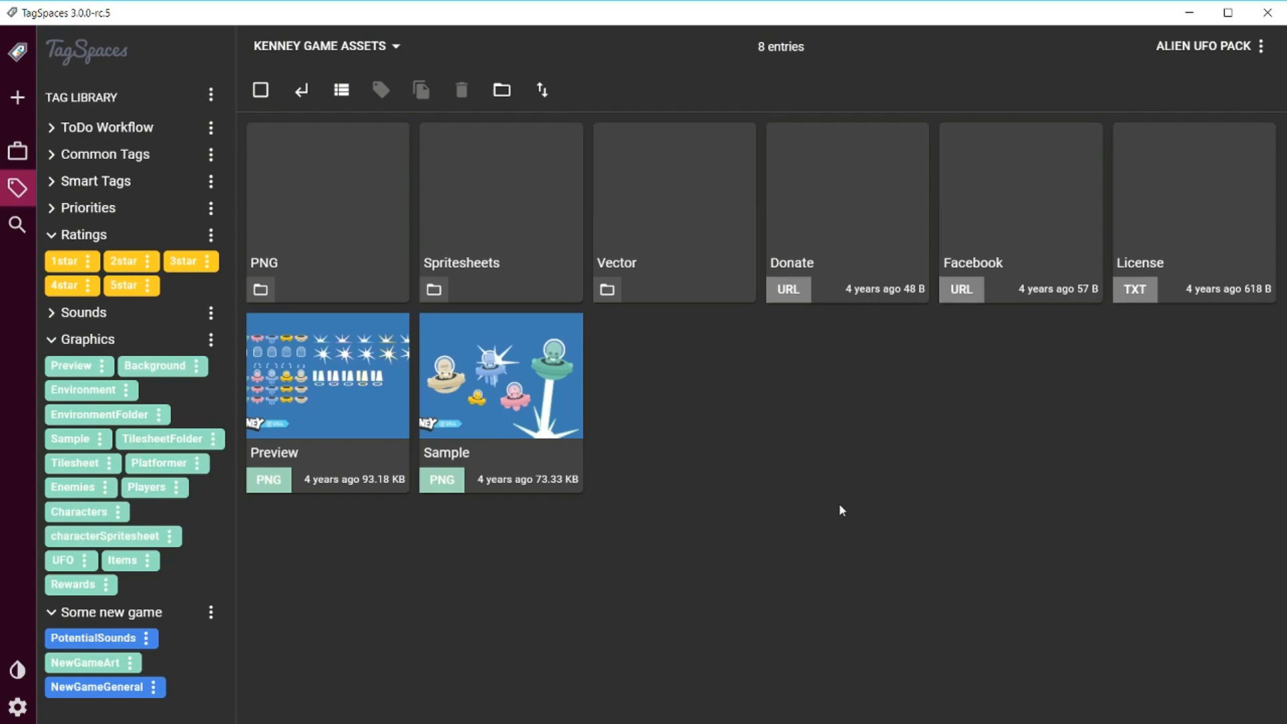
pyautogui.moveTo(758, 420)
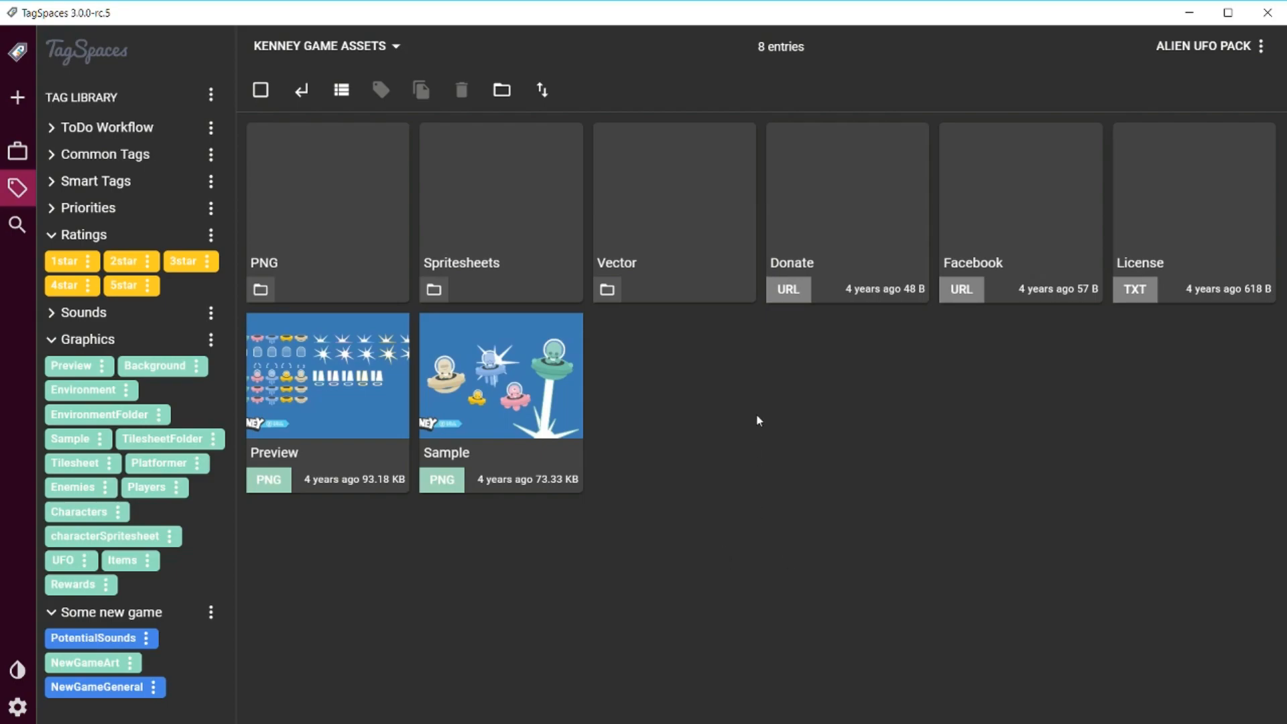
pyautogui.moveTo(747, 519)
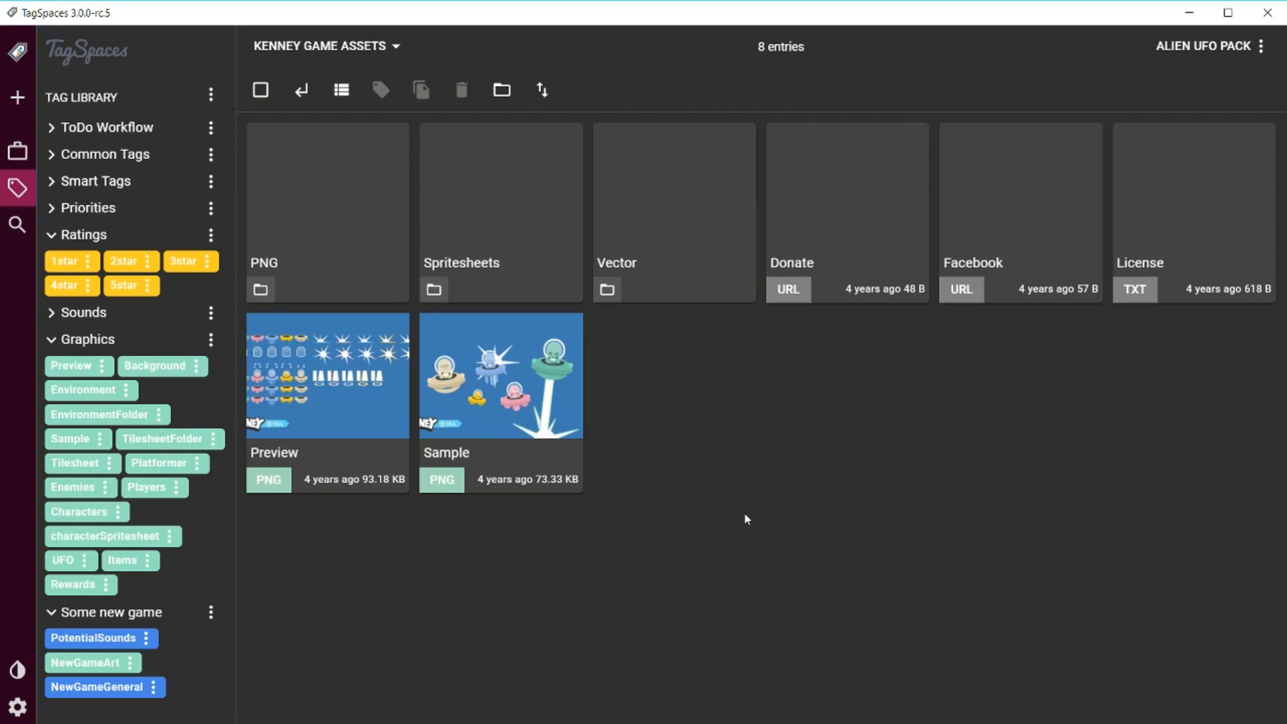
pyautogui.moveTo(532, 581)
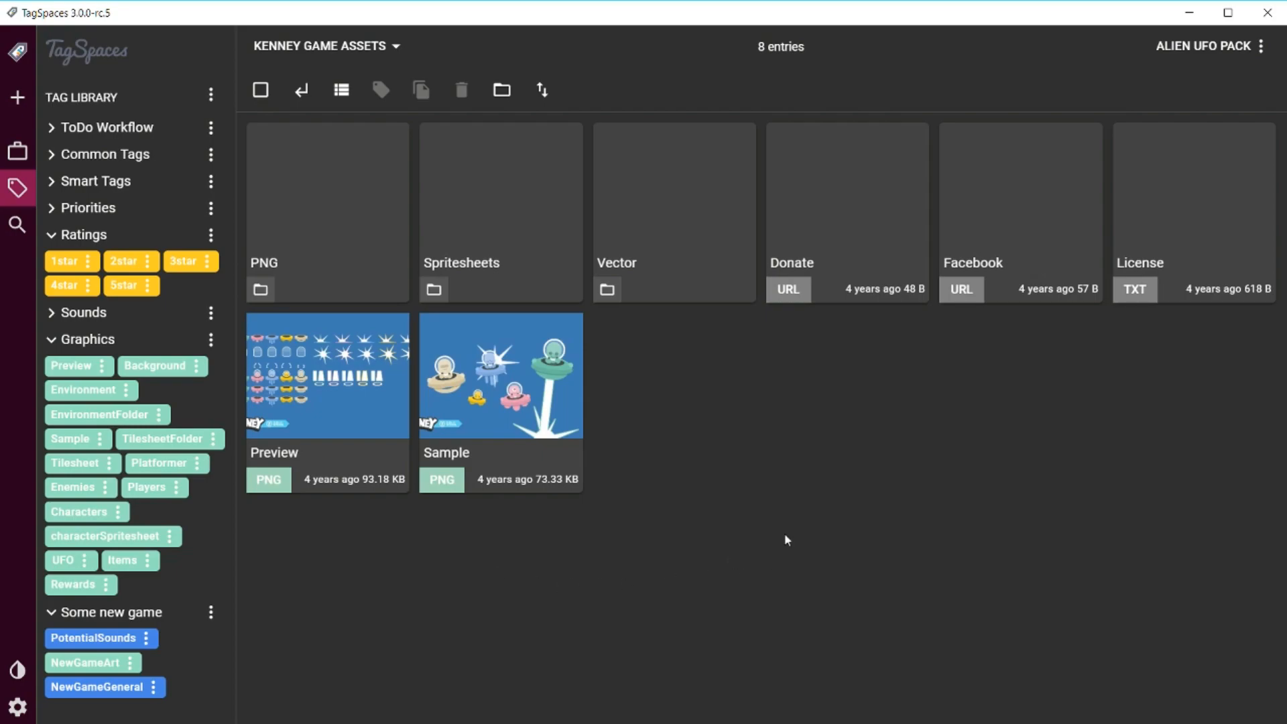
pyautogui.moveTo(585, 475)
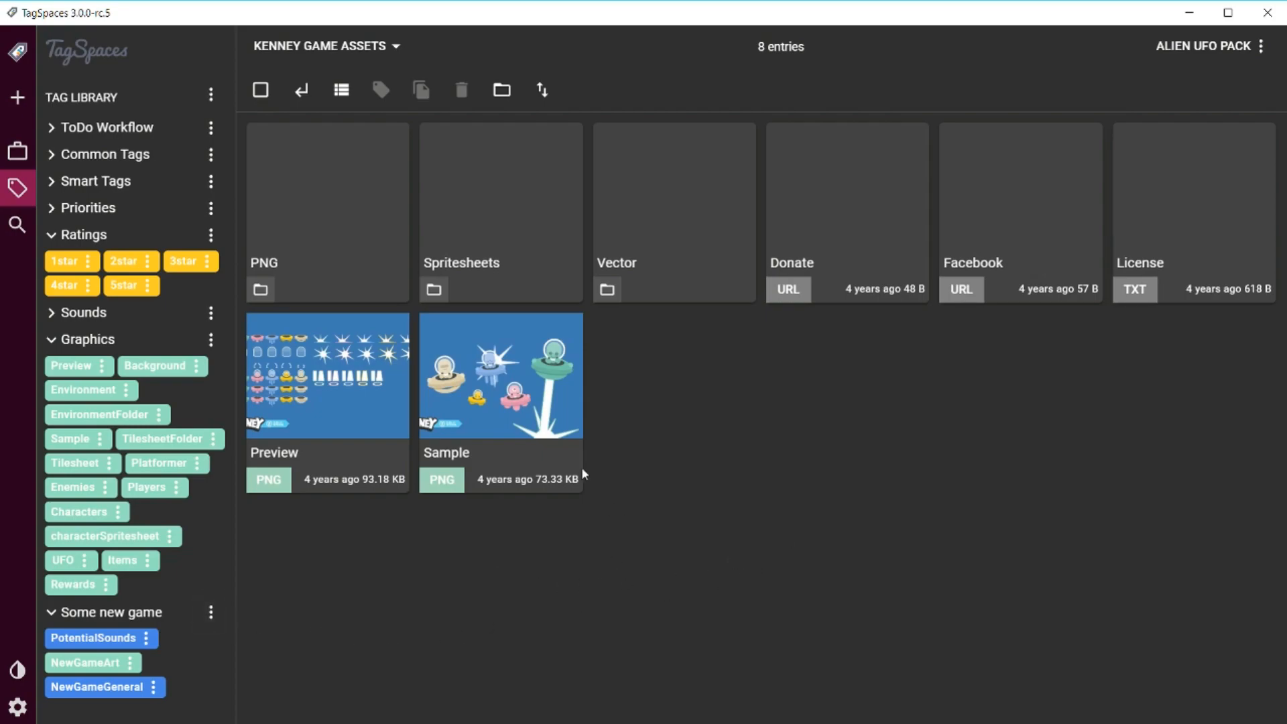
pyautogui.moveTo(708, 503)
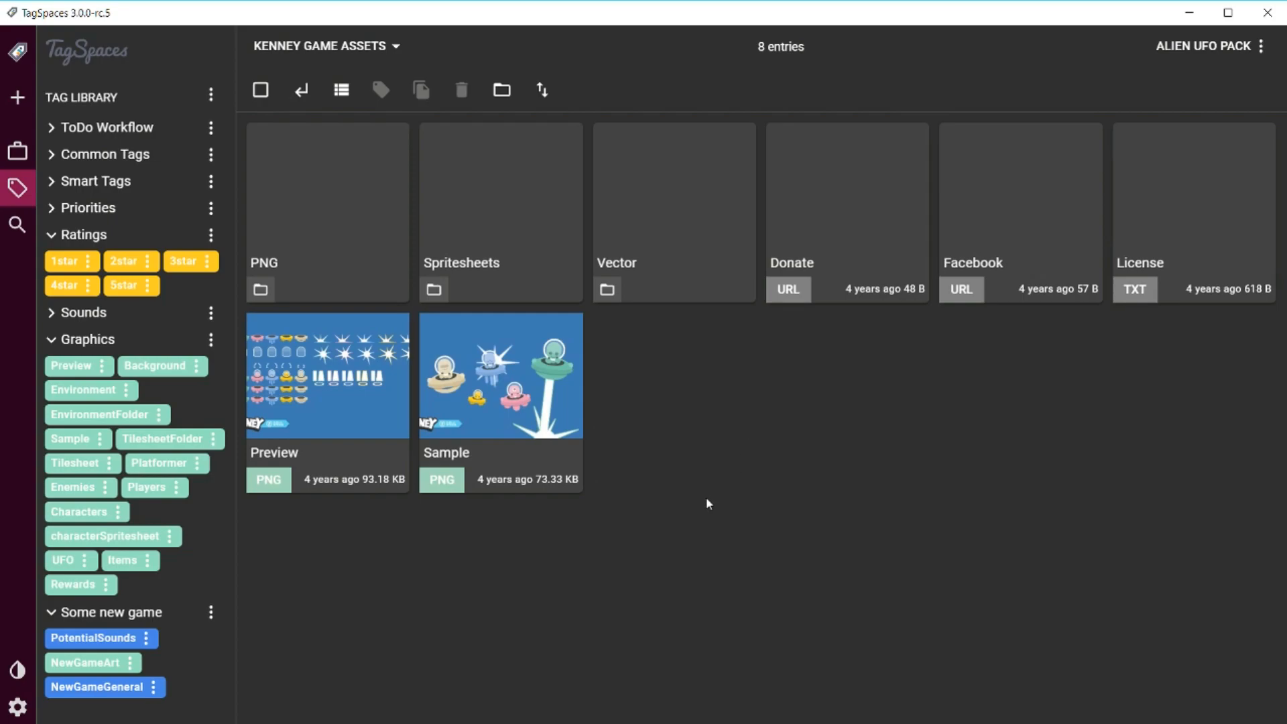
pyautogui.moveTo(664, 552)
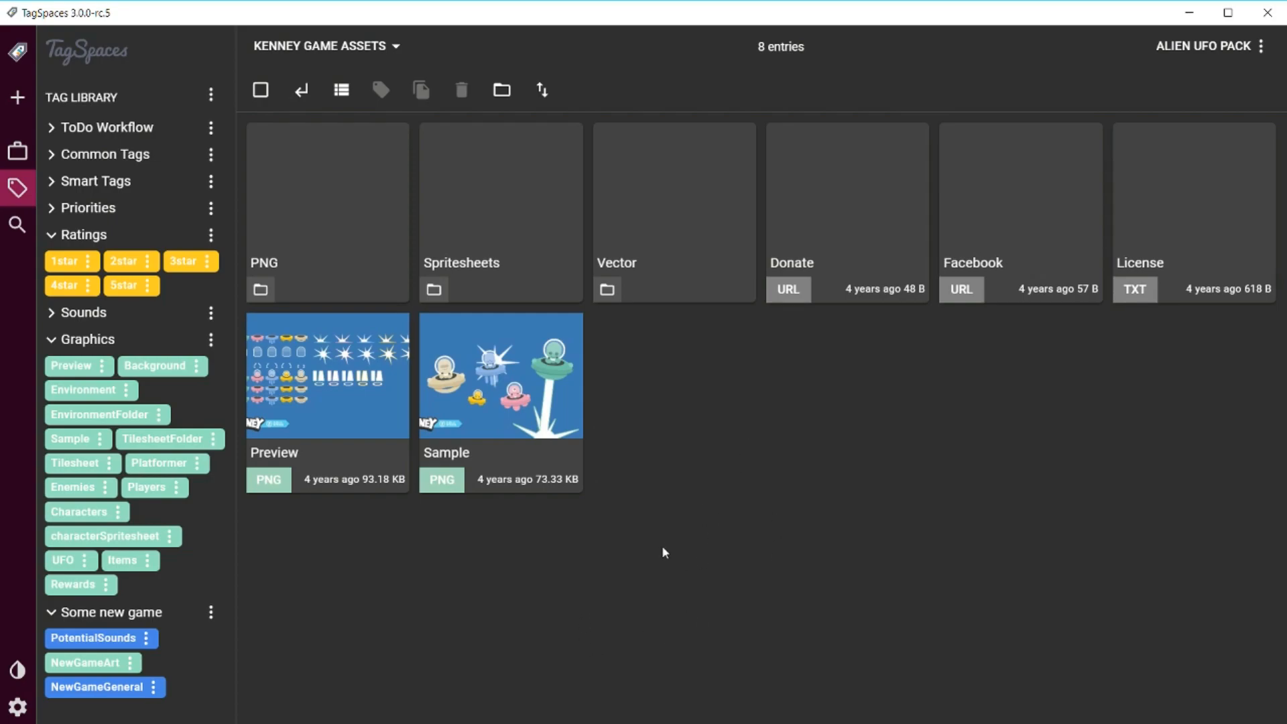
pyautogui.moveTo(678, 611)
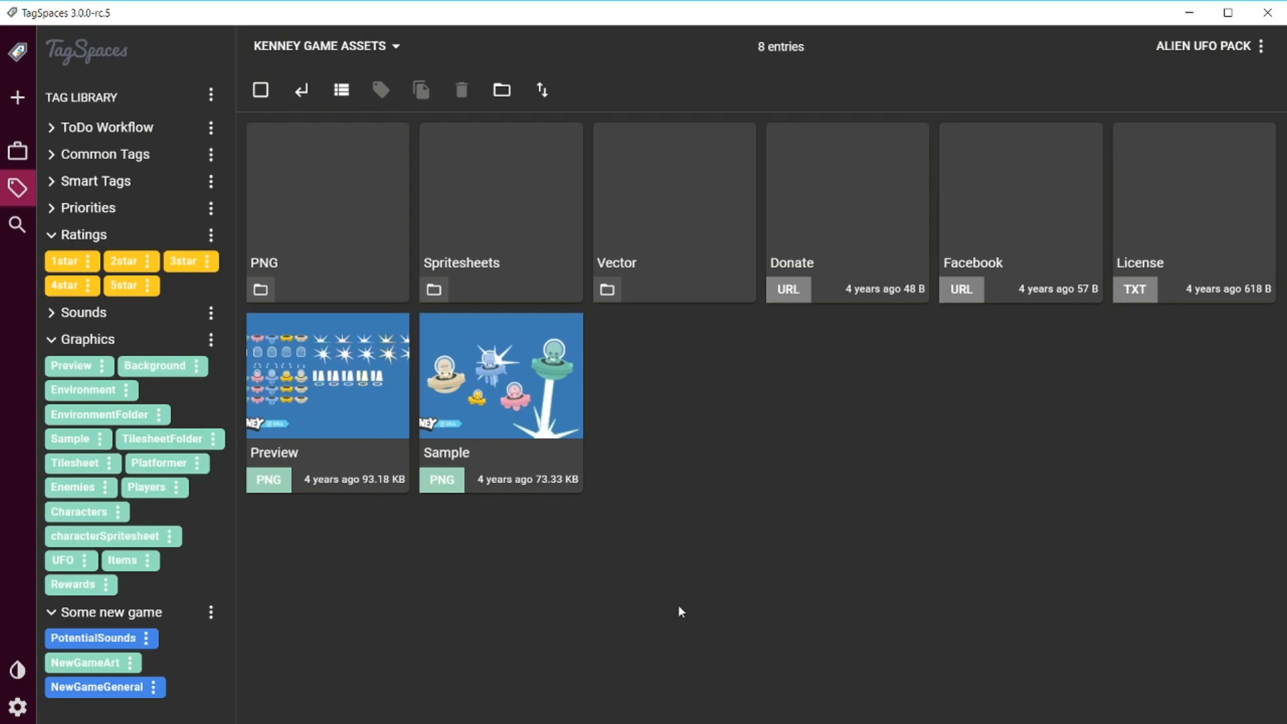
pyautogui.moveTo(721, 601)
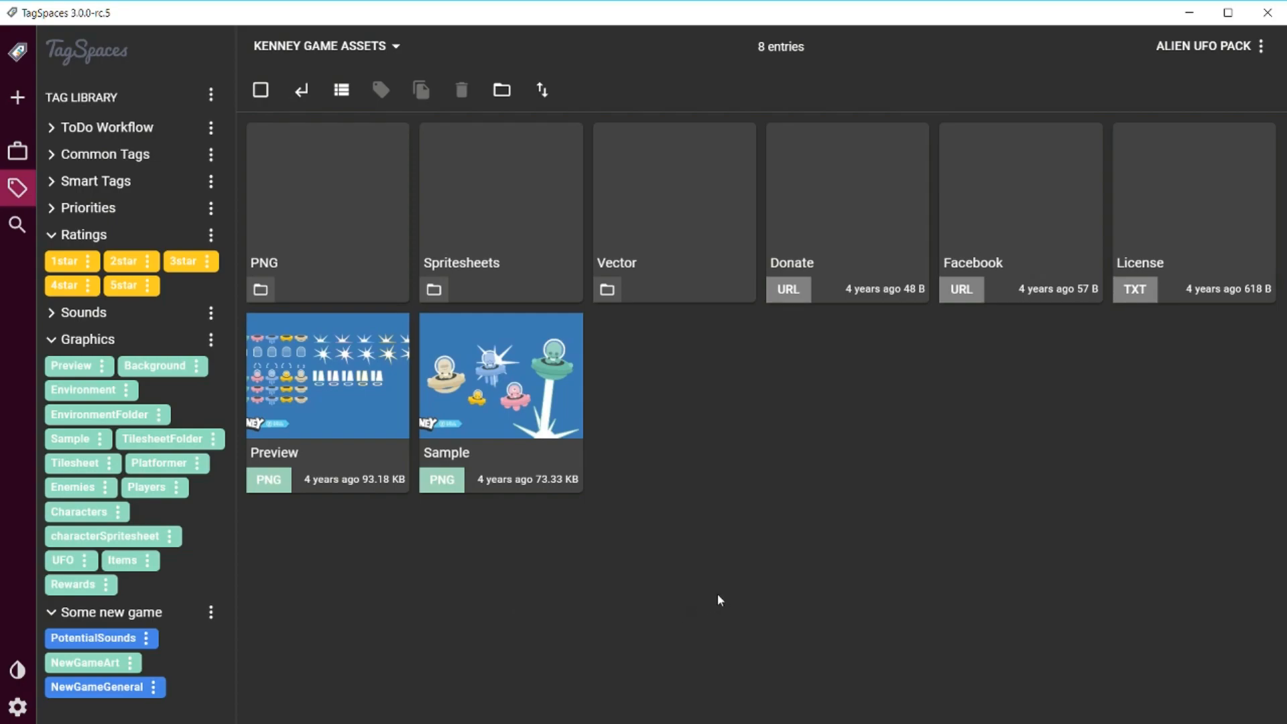
pyautogui.moveTo(397, 484)
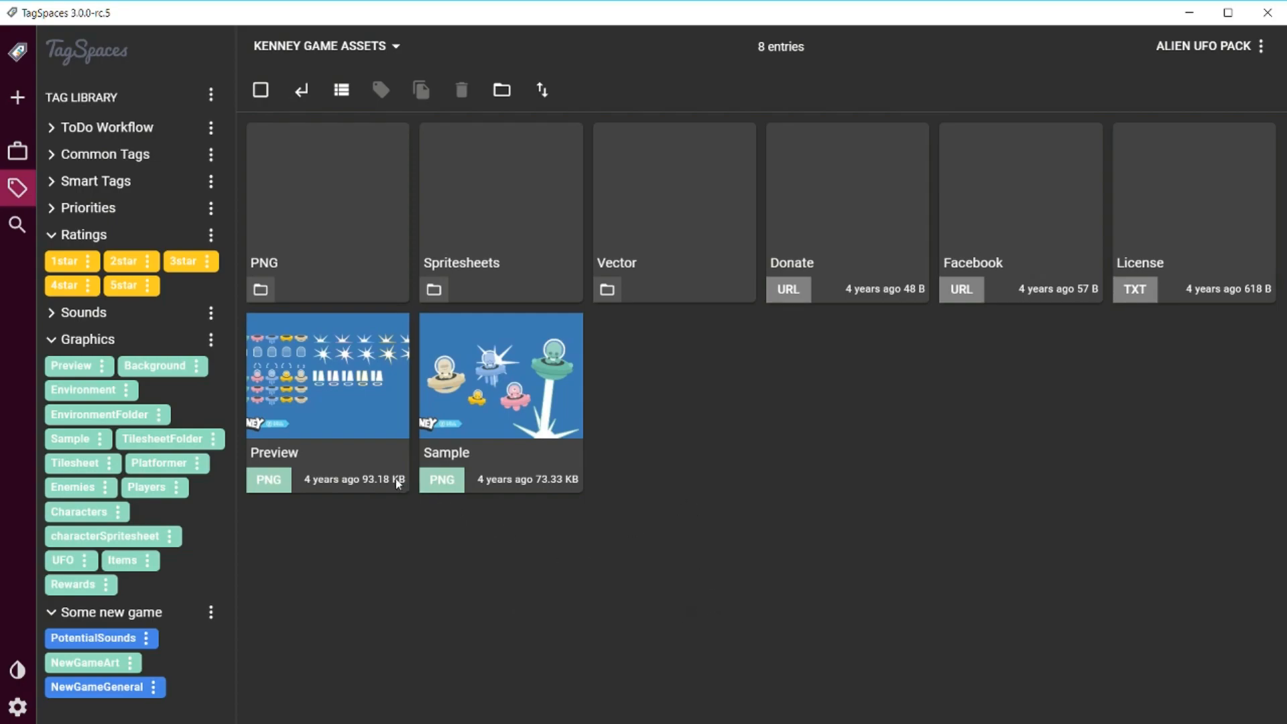
pyautogui.moveTo(320, 239)
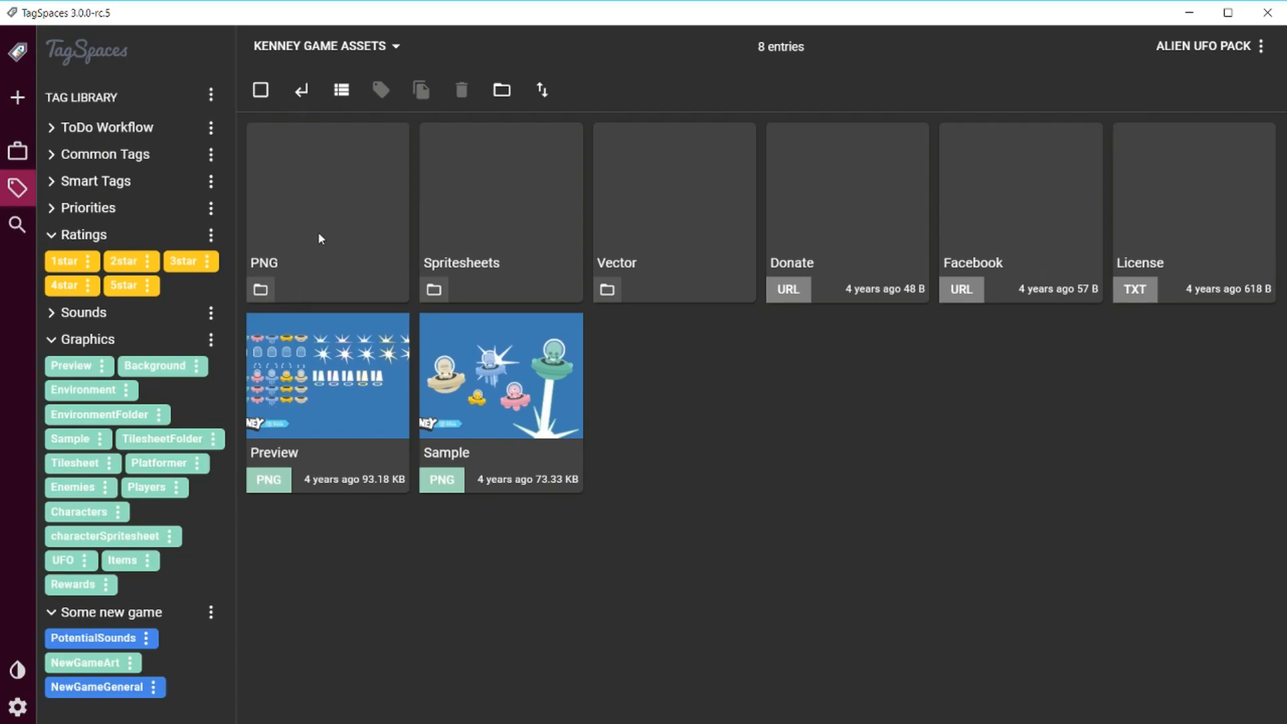
# Open the PNG folder listing 46 images such as dome and the laser sprites.
pyautogui.click(327, 205)
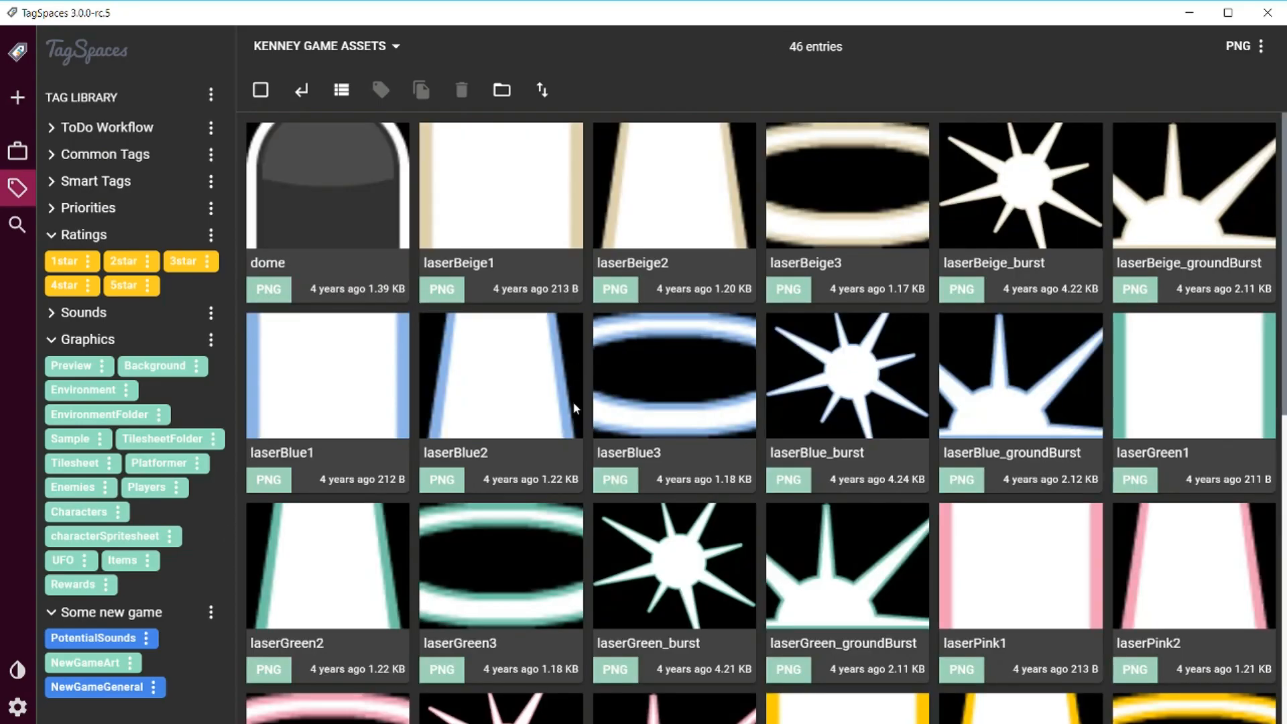
pyautogui.moveTo(402, 602)
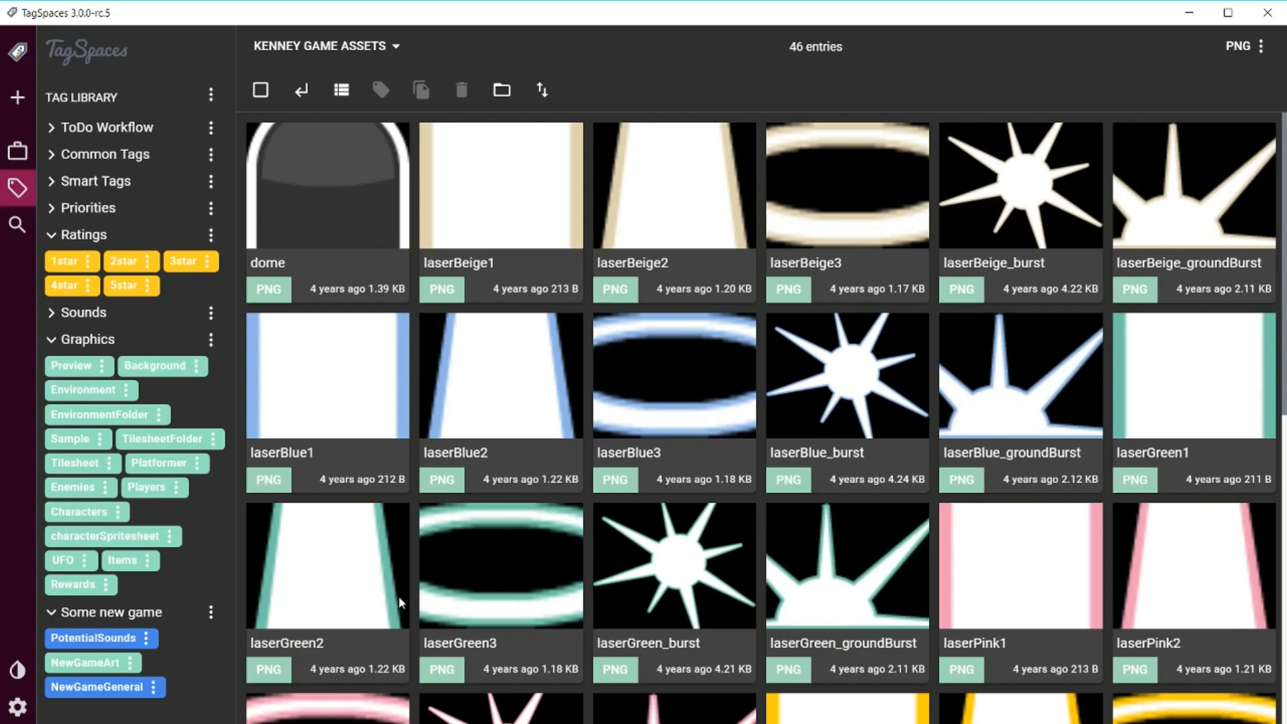
pyautogui.moveTo(111, 676)
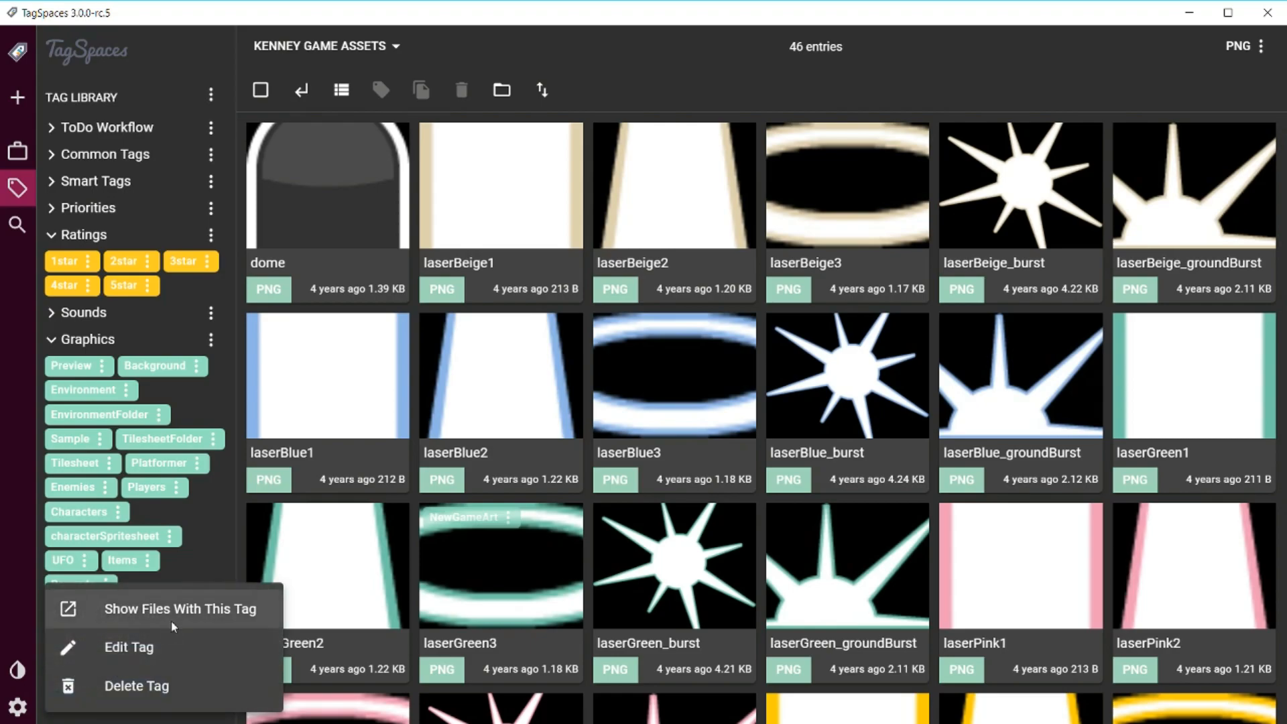
# Filter to the 11 files tagged NewGameArt, including parrot and penguin.
pyautogui.click(181, 609)
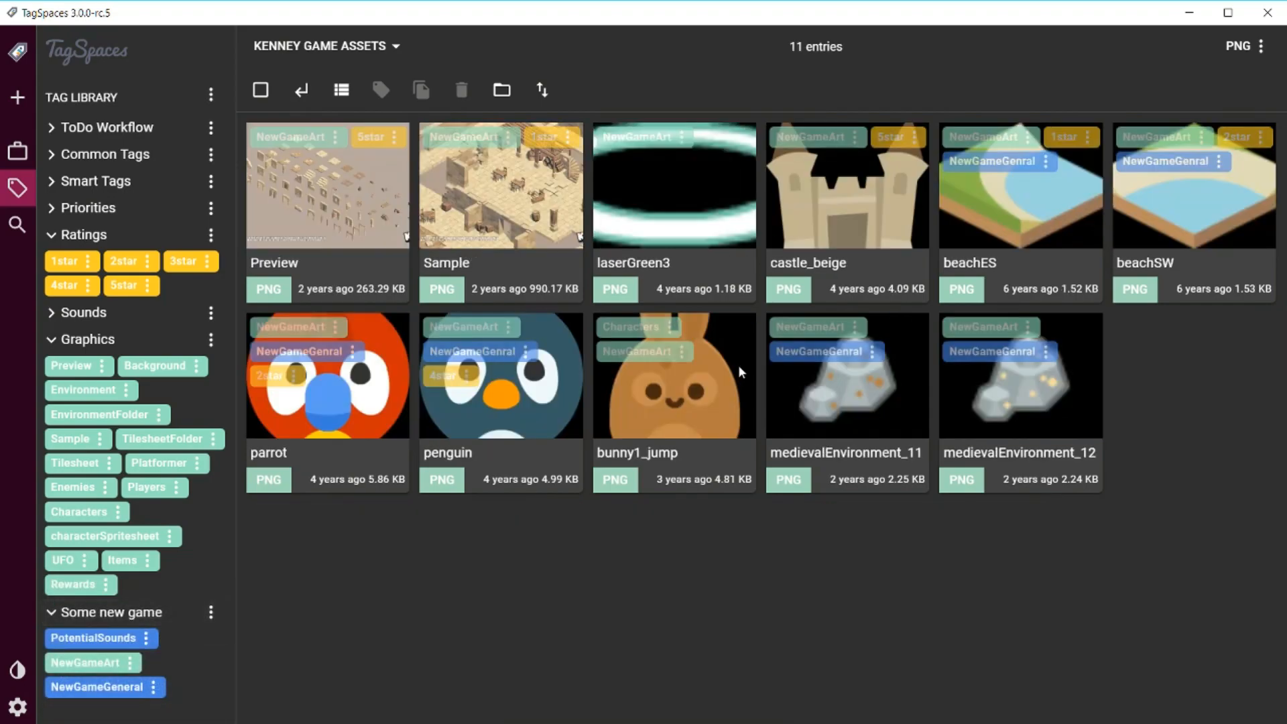
pyautogui.moveTo(332, 264)
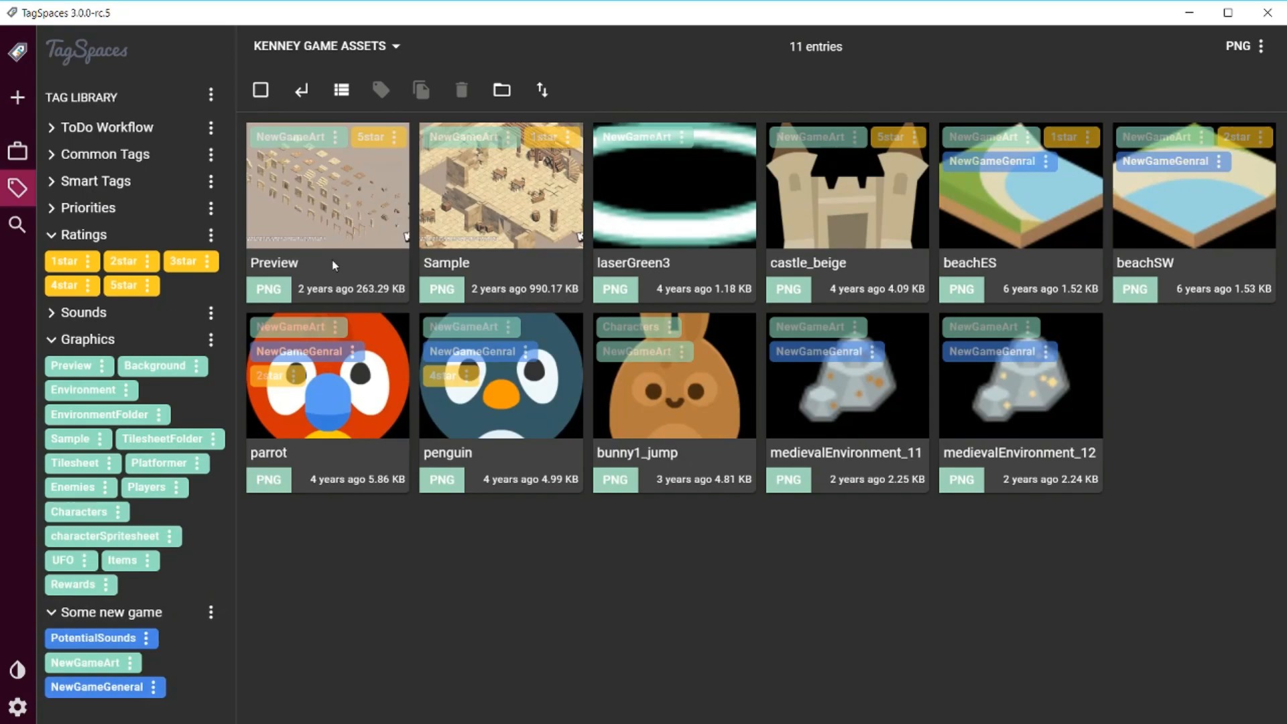
pyautogui.moveTo(709, 202)
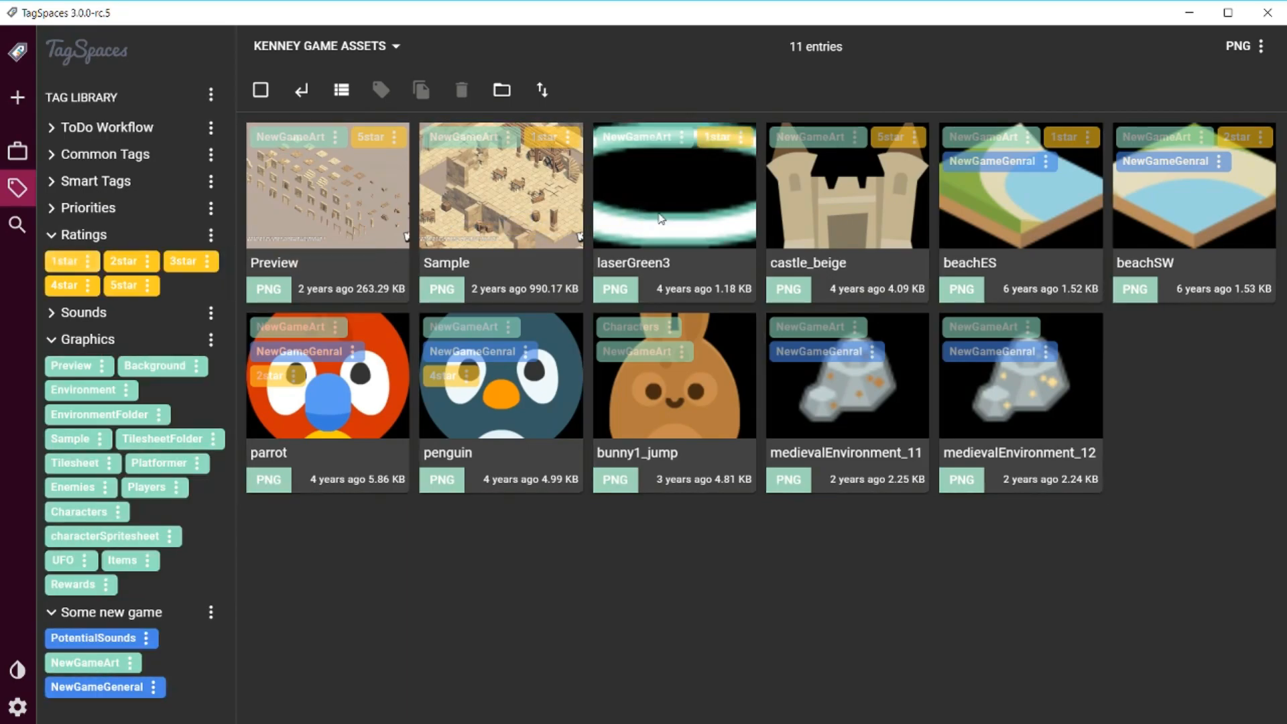
pyautogui.moveTo(1011, 386)
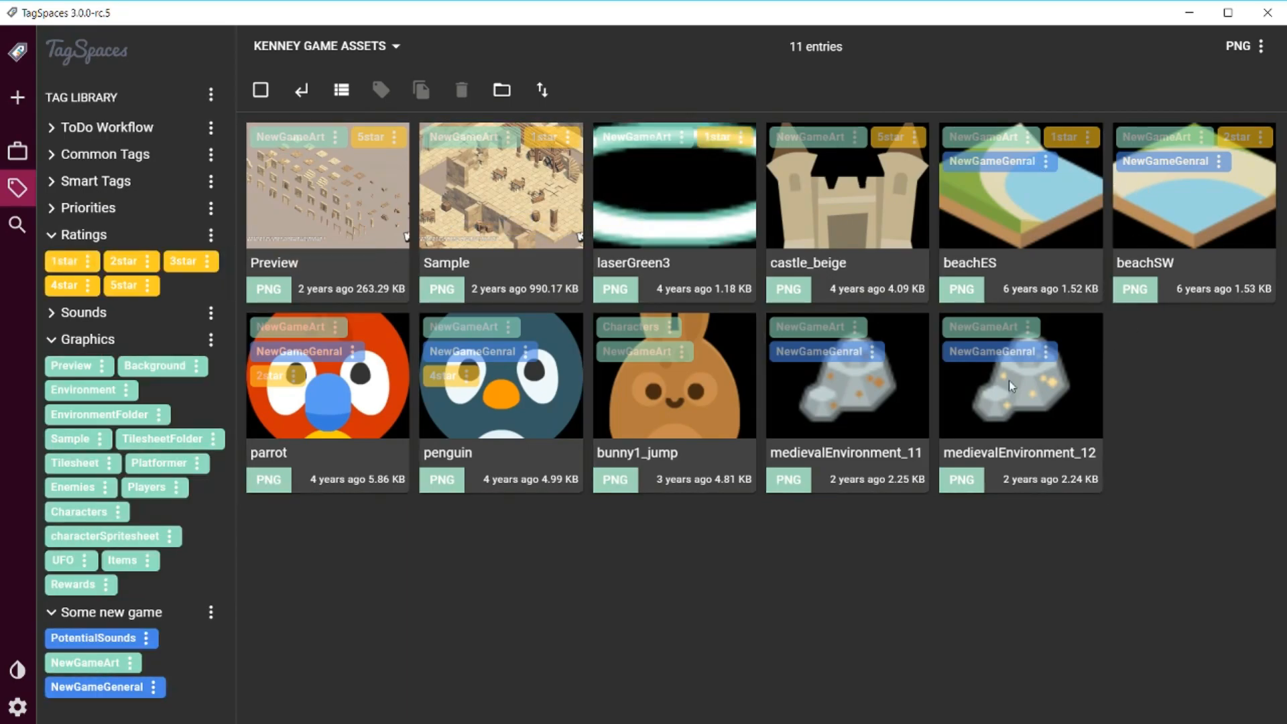
pyautogui.moveTo(986, 208)
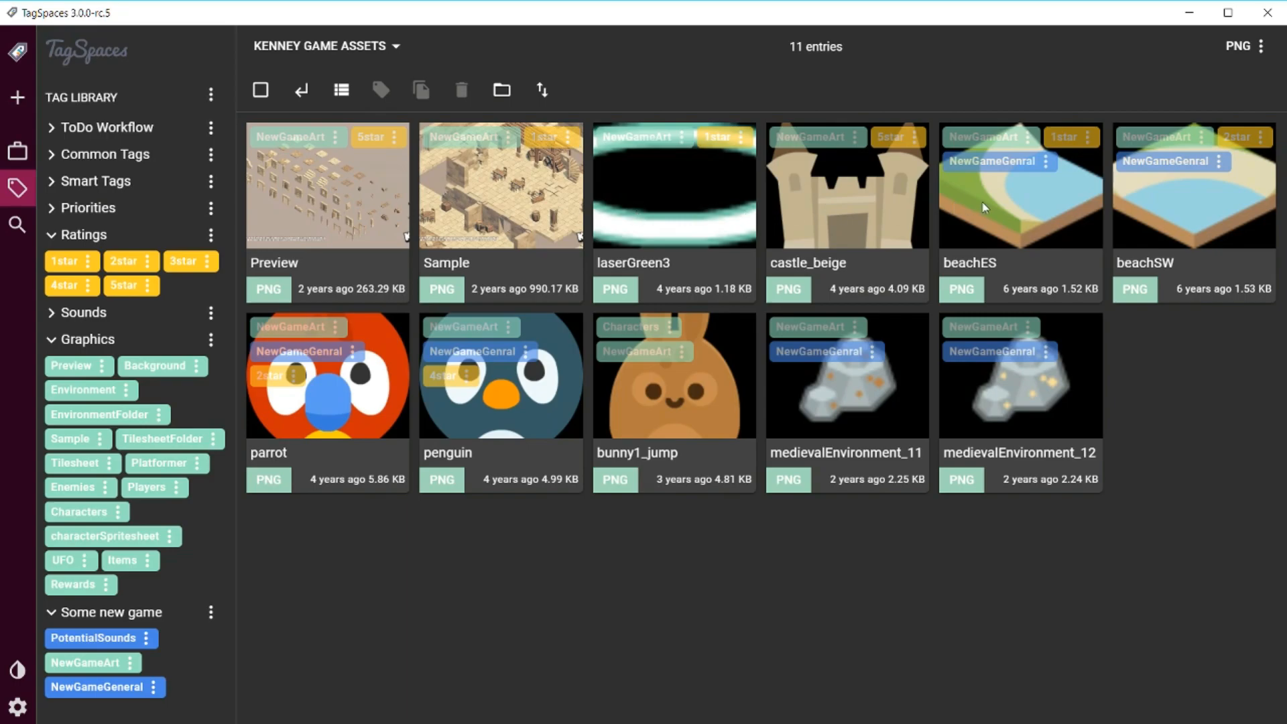
pyautogui.moveTo(1128, 541)
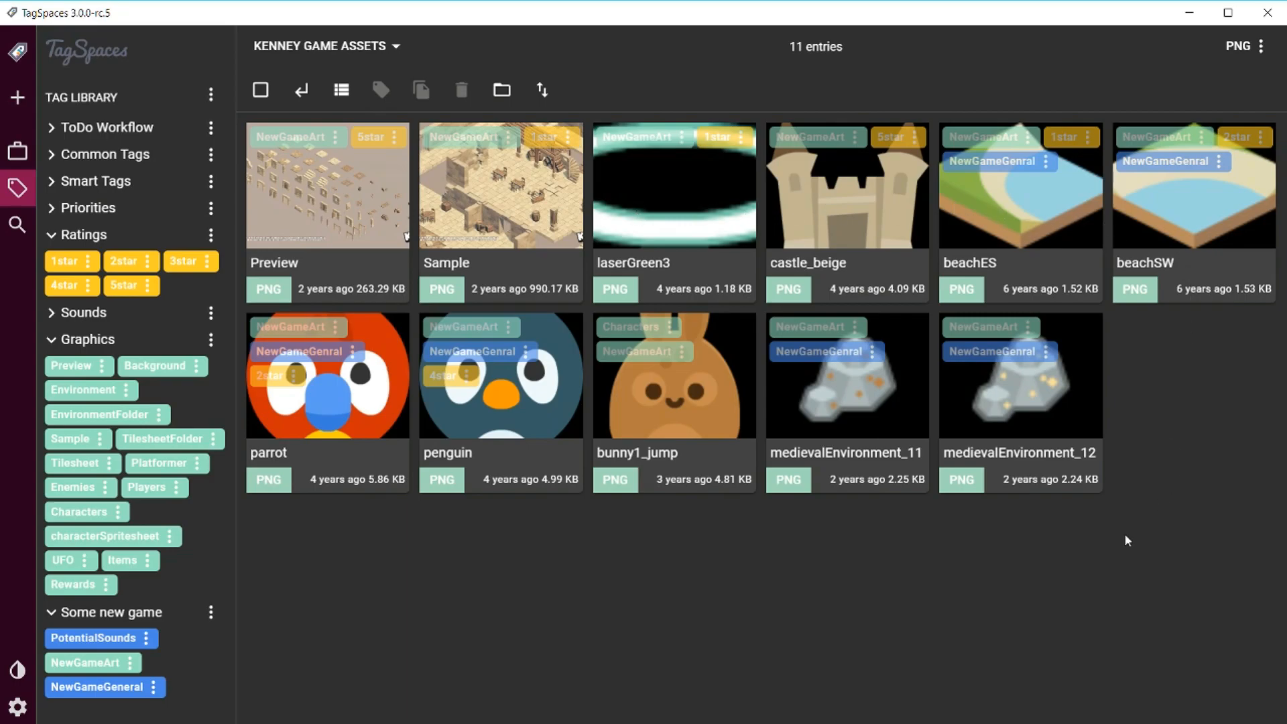
pyautogui.moveTo(529, 610)
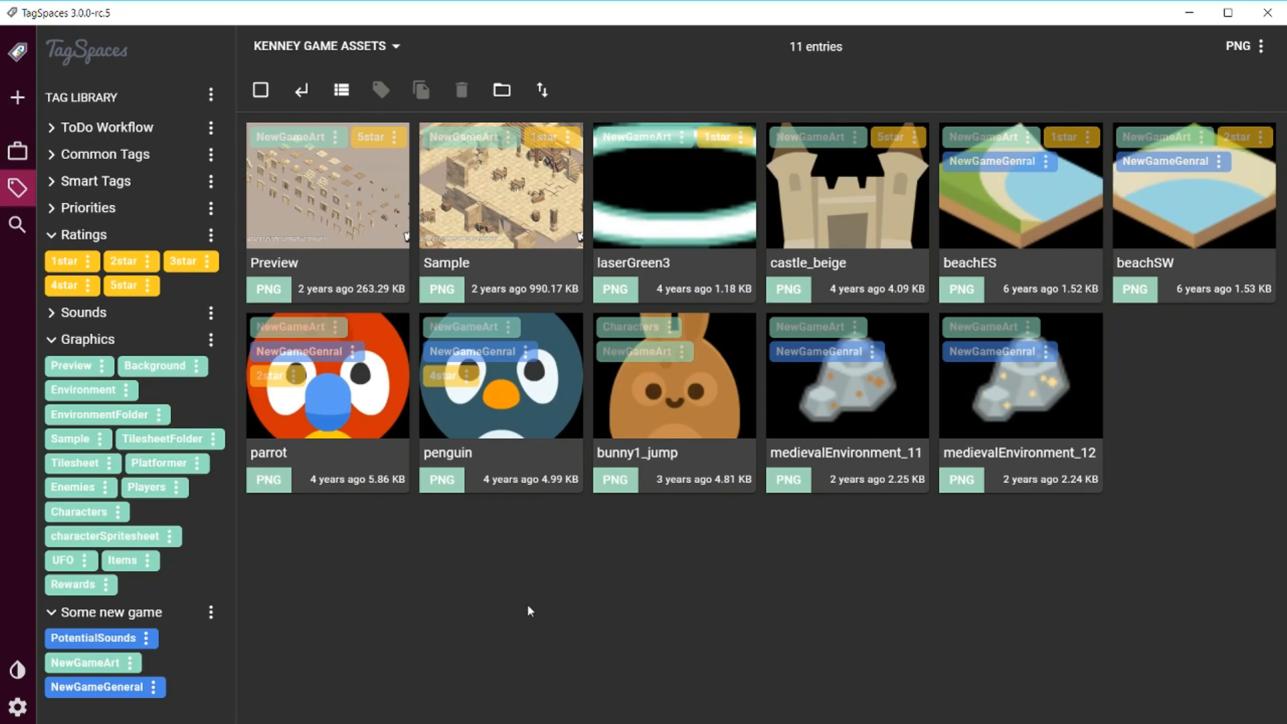
pyautogui.moveTo(553, 645)
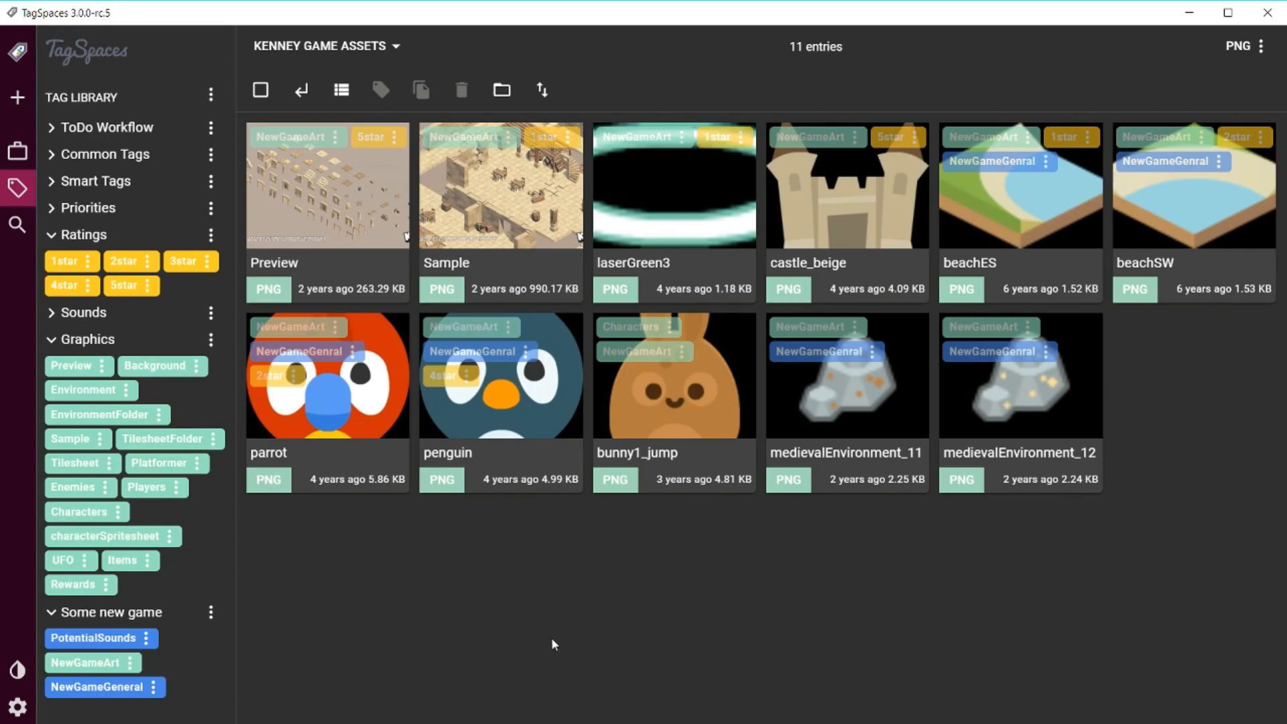
pyautogui.moveTo(661, 638)
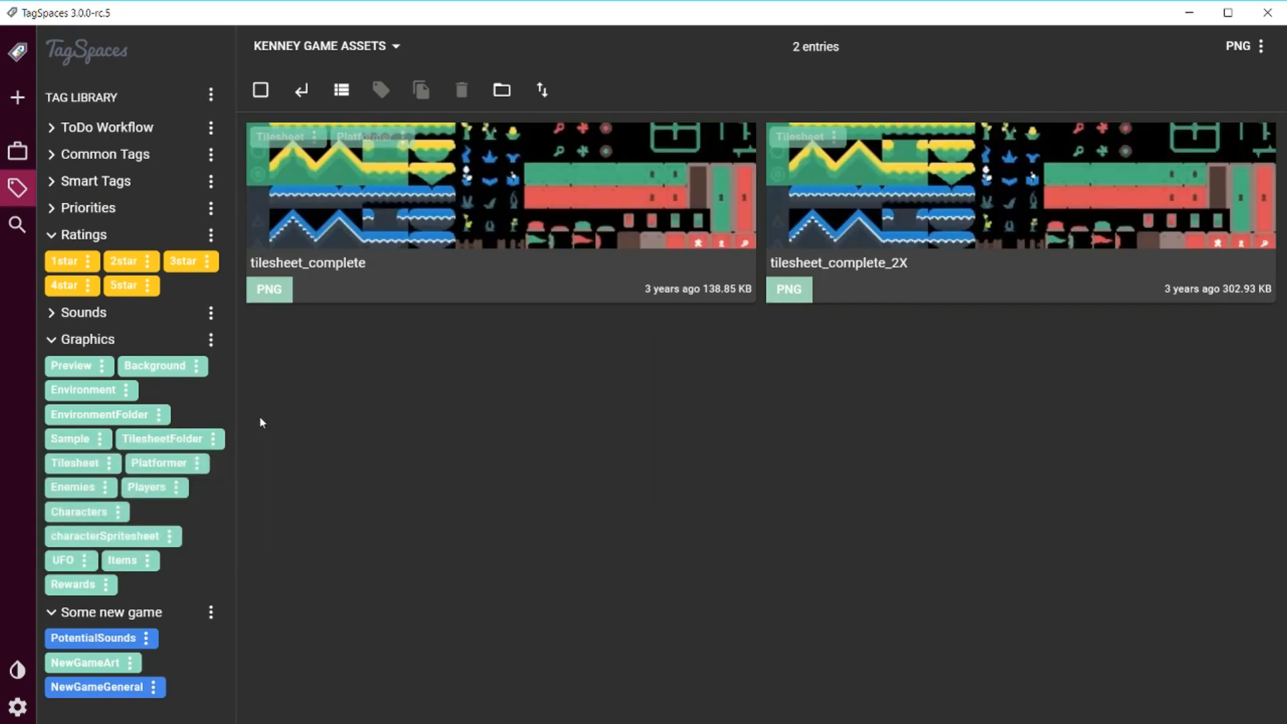
pyautogui.moveTo(123, 564)
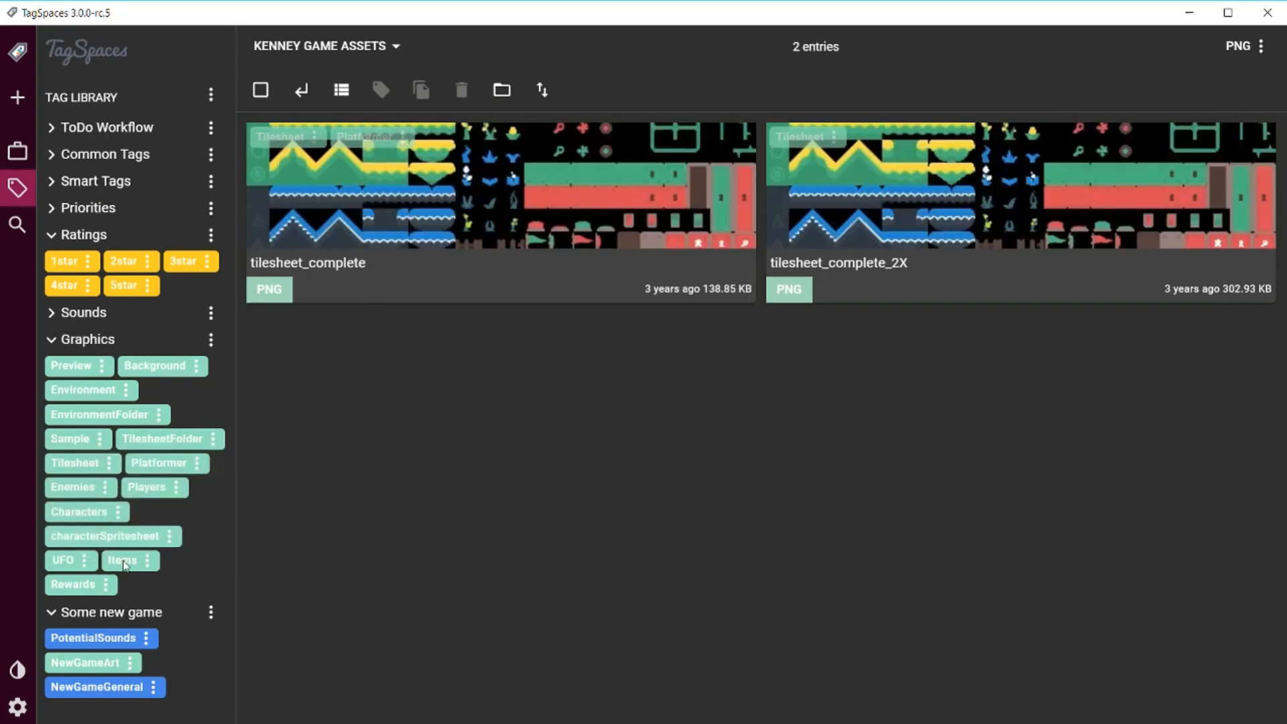
# Filter to the 20 ship images tagged UFO, such as shipBeige and shipBlue.
pyautogui.click(144, 561)
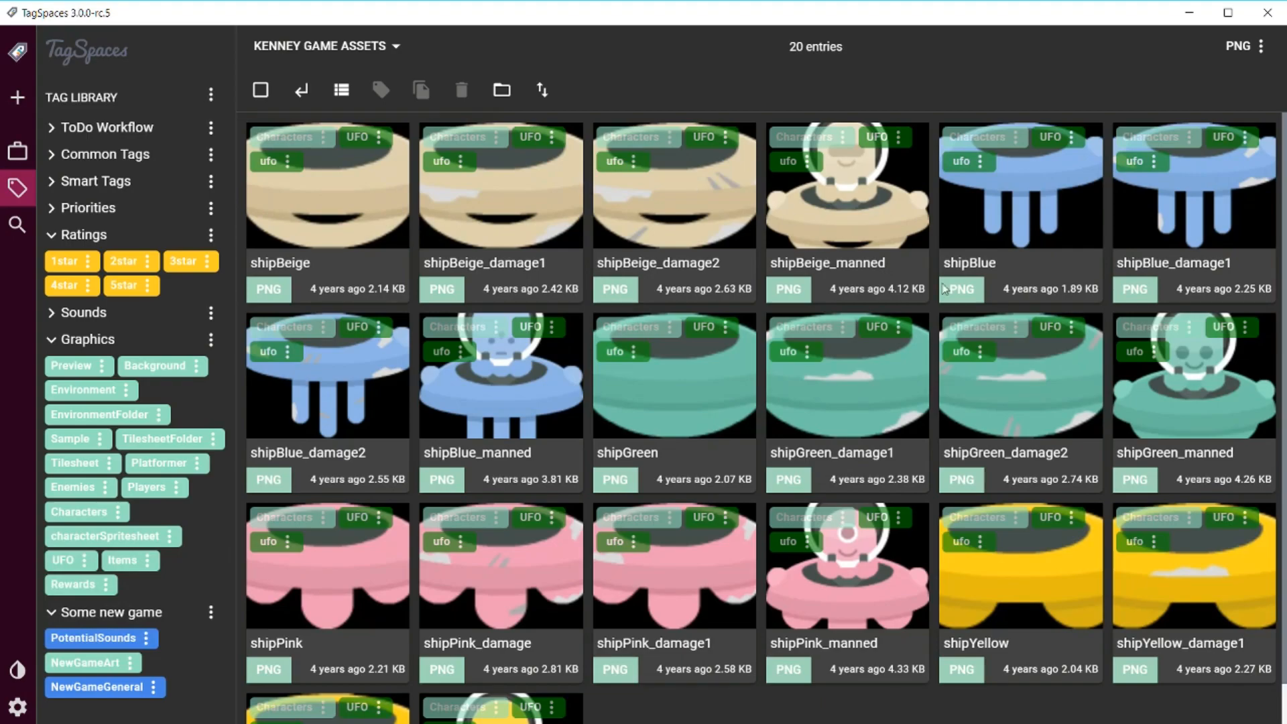
pyautogui.moveTo(299, 147)
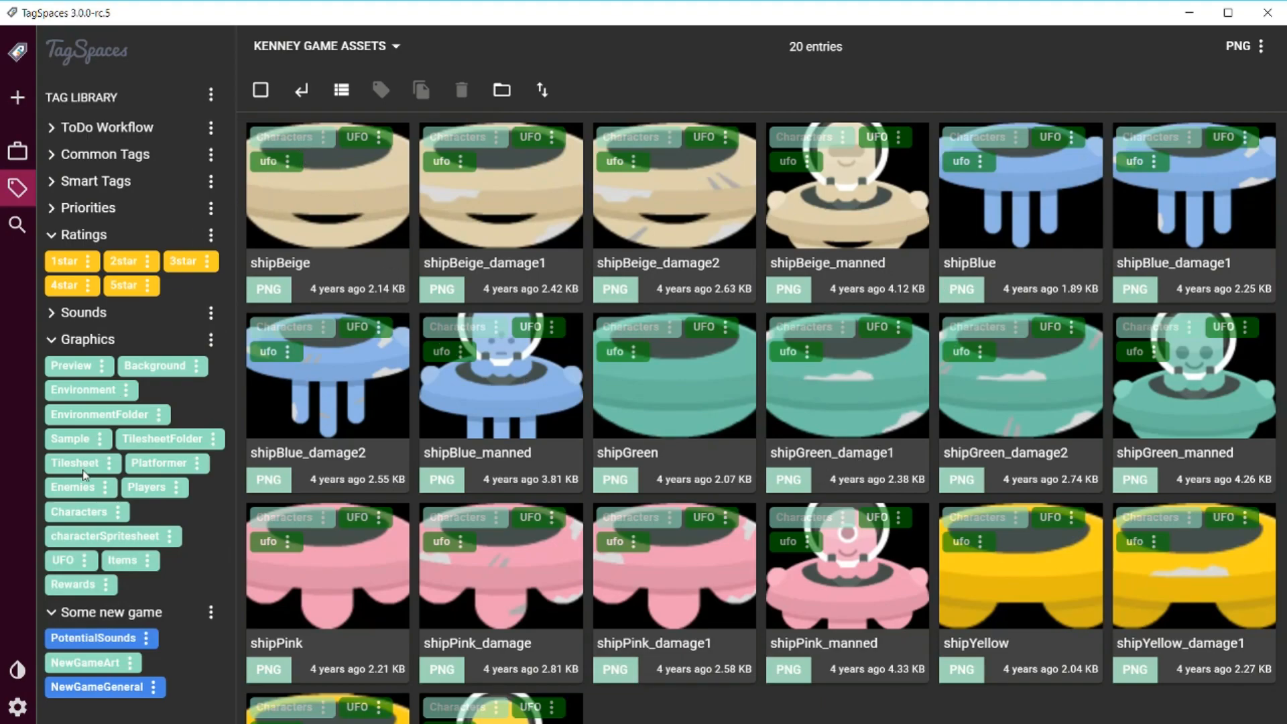
# Filter to the 78 files tagged Characters and browse from ships to robot and track sprites.
pyautogui.click(82, 511)
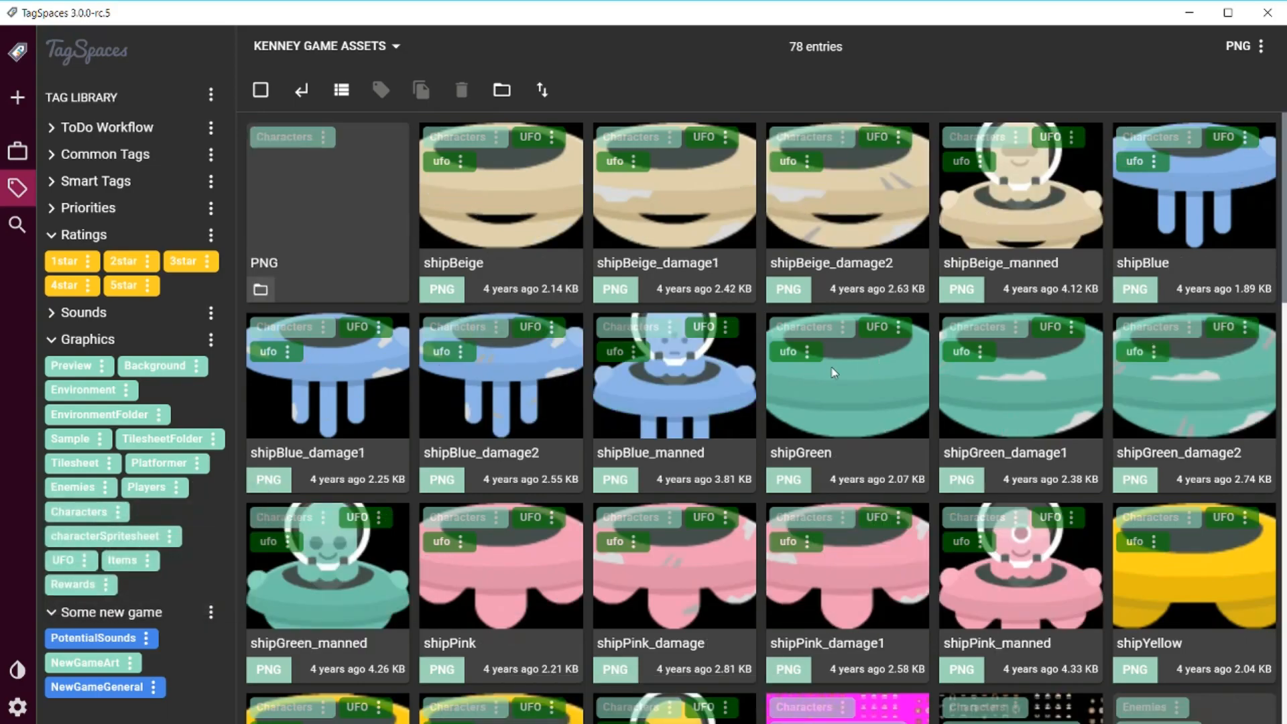
pyautogui.scroll(-3)
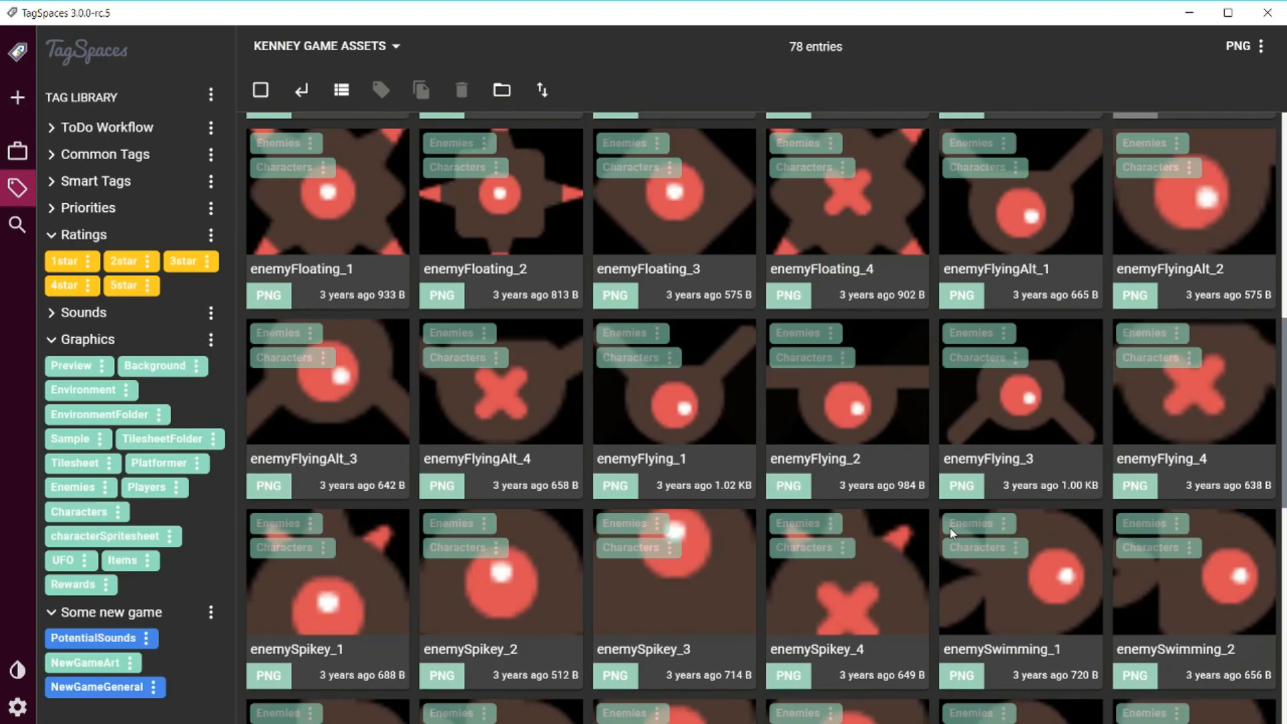
pyautogui.scroll(-3)
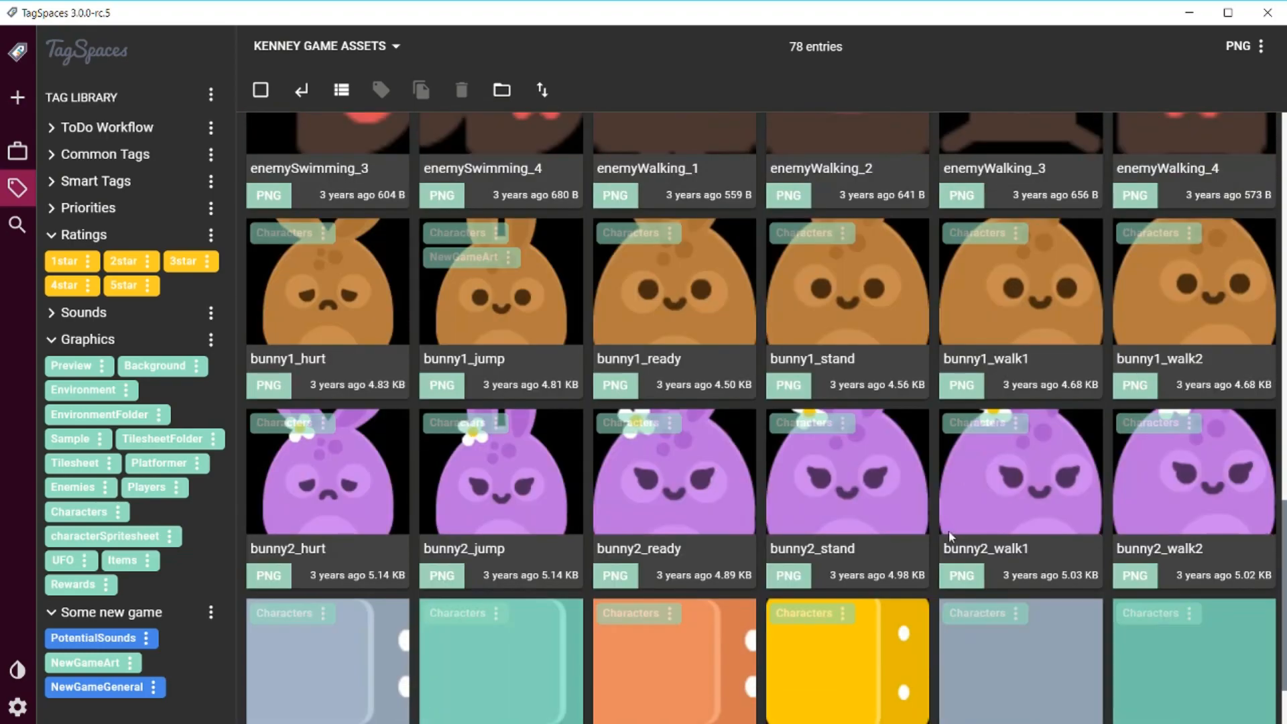
pyautogui.scroll(-3)
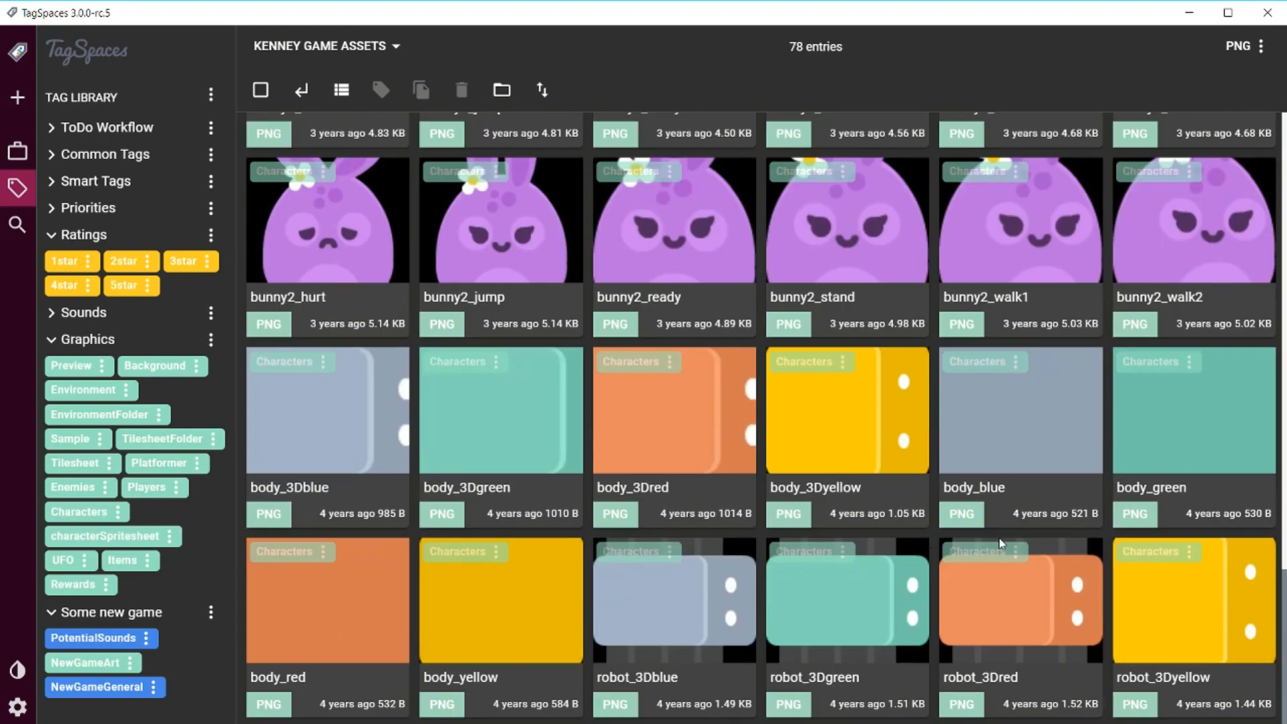
pyautogui.scroll(-3)
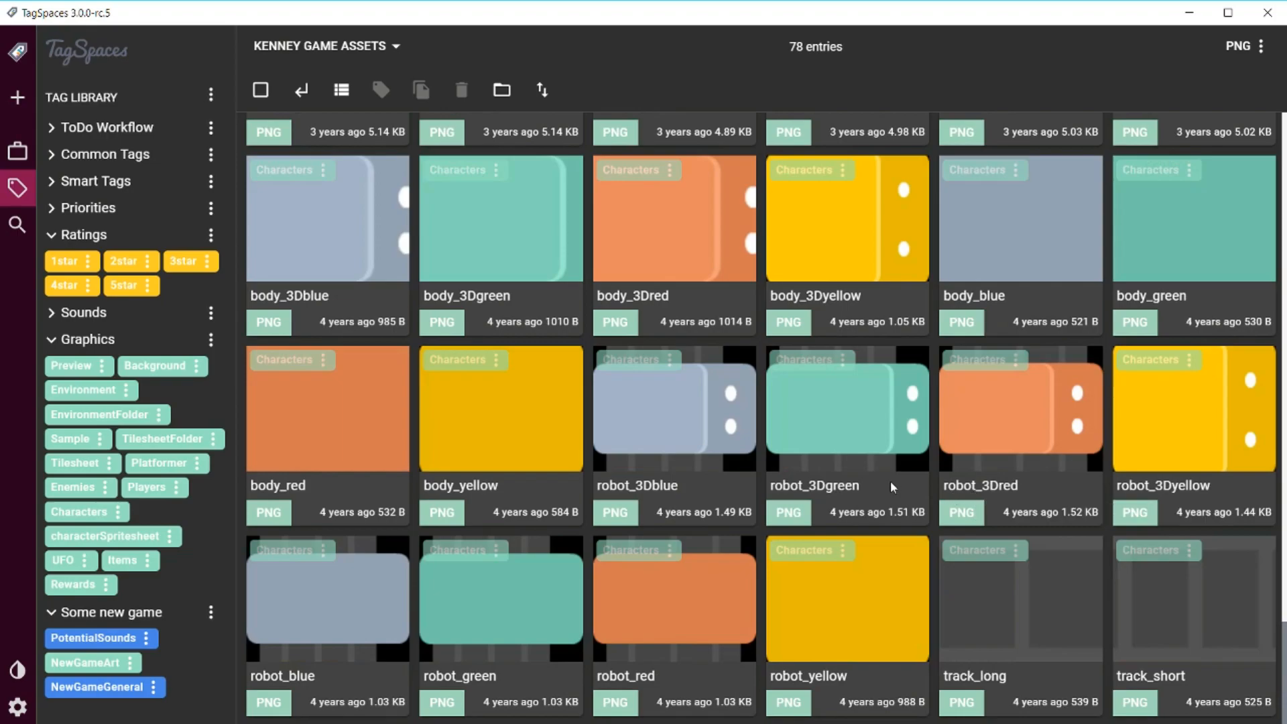
pyautogui.moveTo(893, 520)
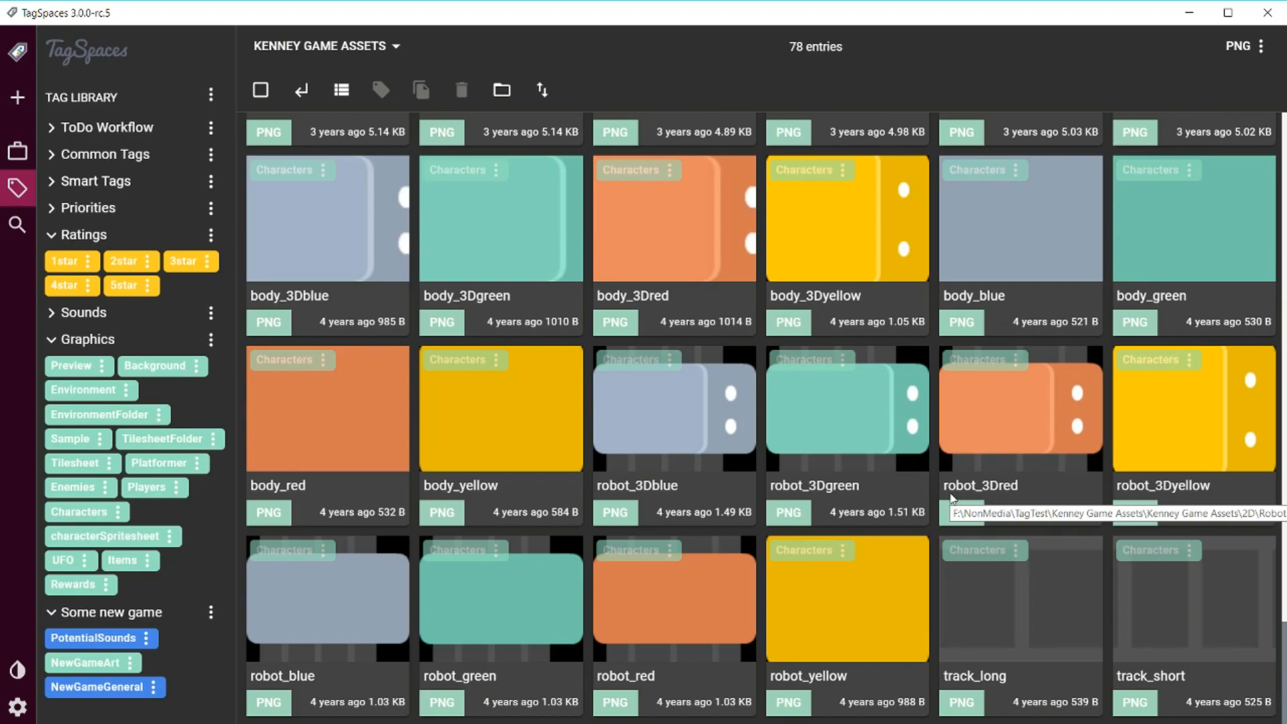
pyautogui.moveTo(908, 452)
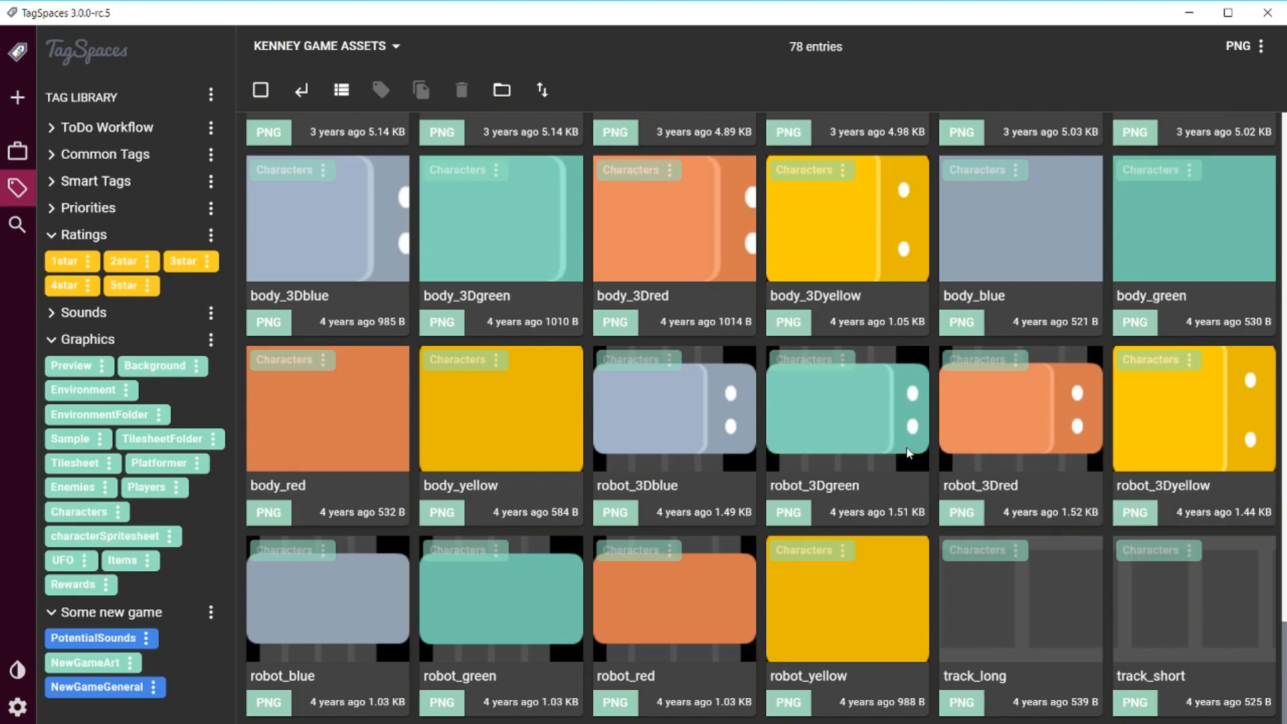
pyautogui.moveTo(918, 469)
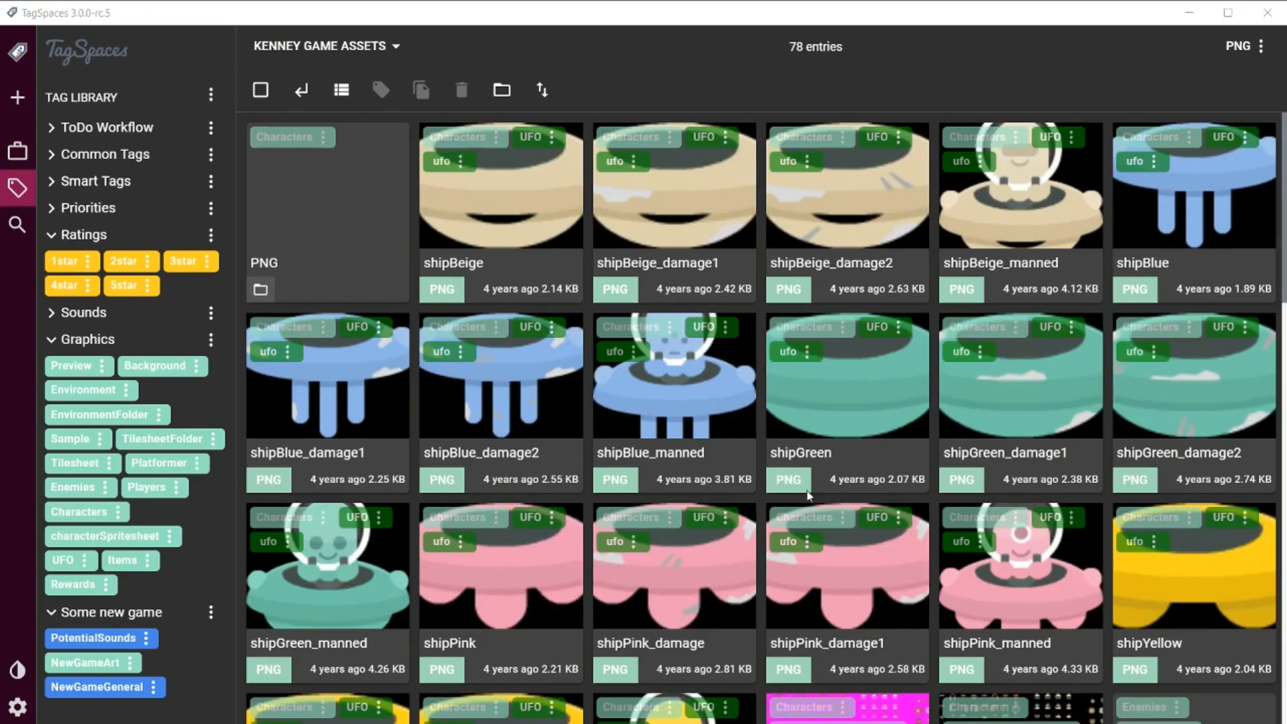
pyautogui.moveTo(777, 452)
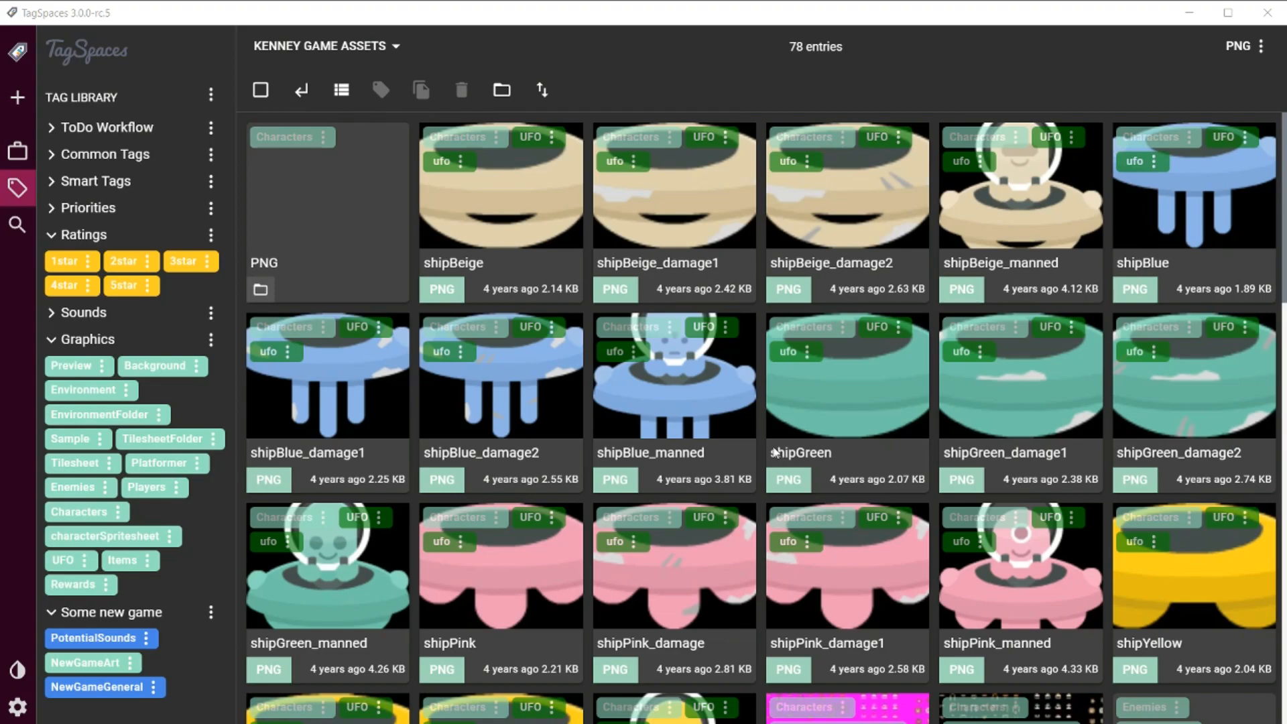
pyautogui.moveTo(768, 444)
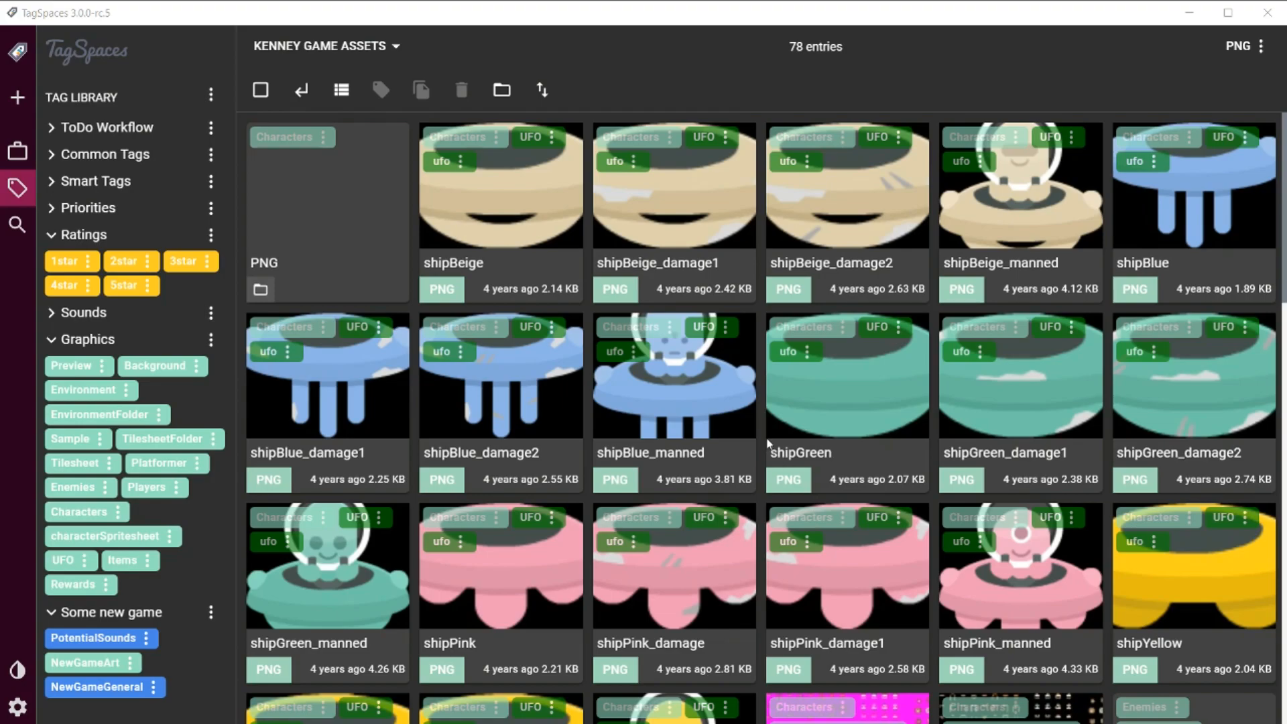